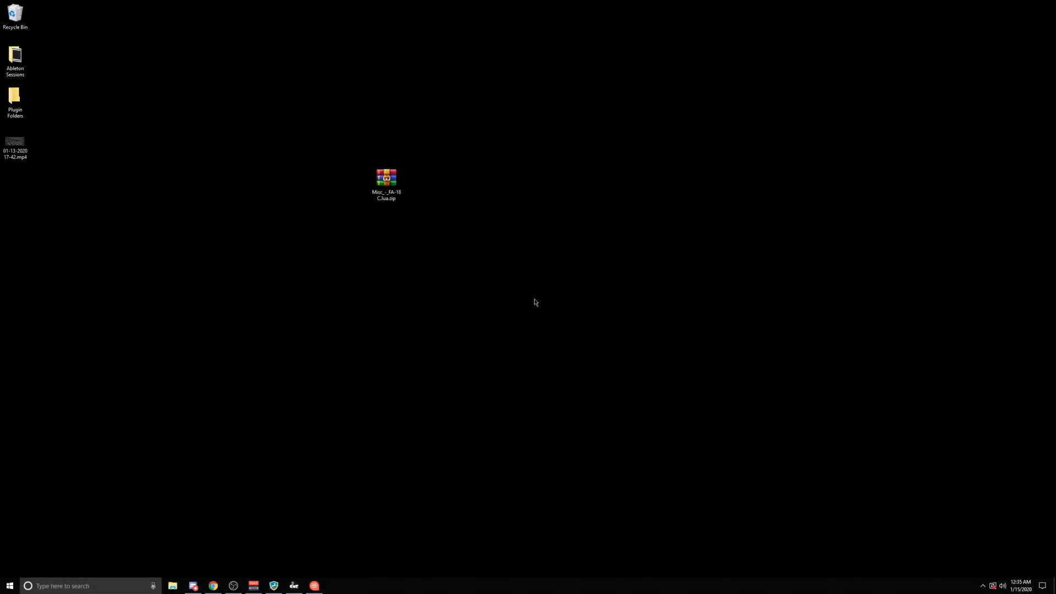
pyautogui.moveTo(327, 224)
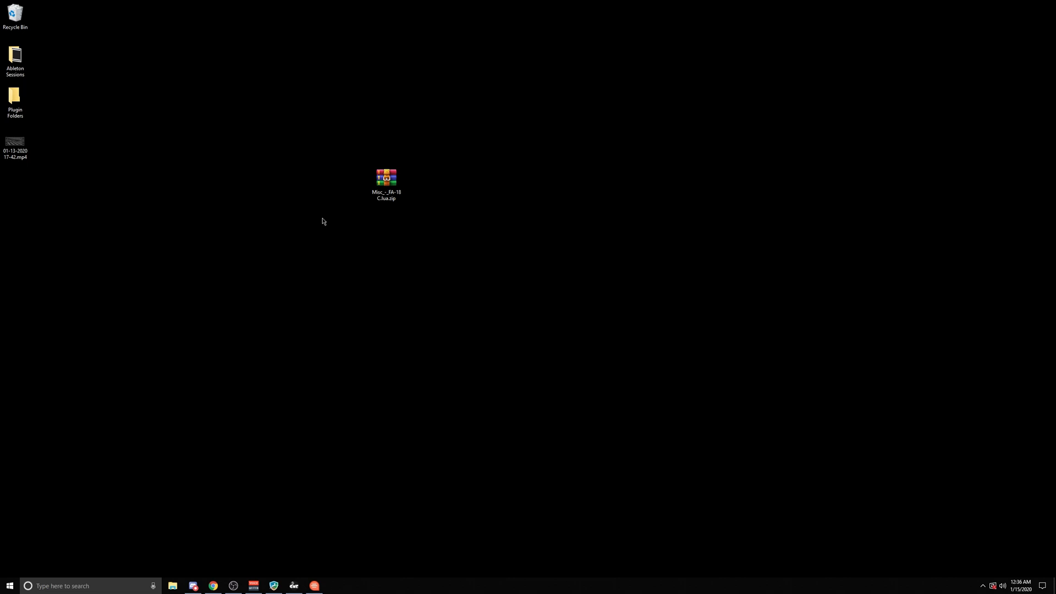
# Step: Move the Misc FA-18C Lua zip icon leftward below the desktop folder column
pyautogui.moveTo(386, 178); pyautogui.dragTo(292, 222)
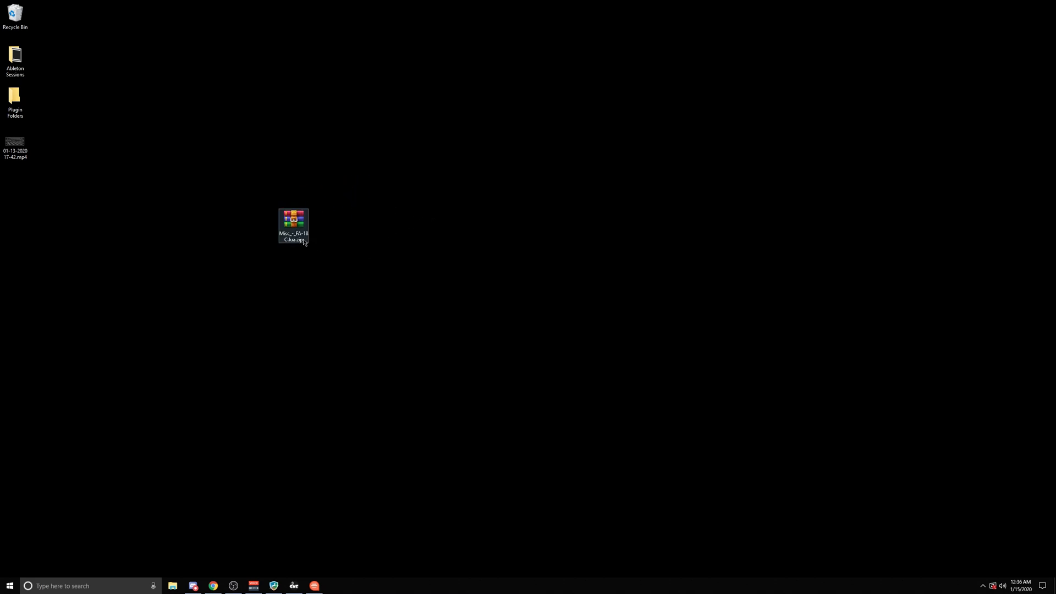
pyautogui.moveTo(293, 225); pyautogui.dragTo(200, 226)
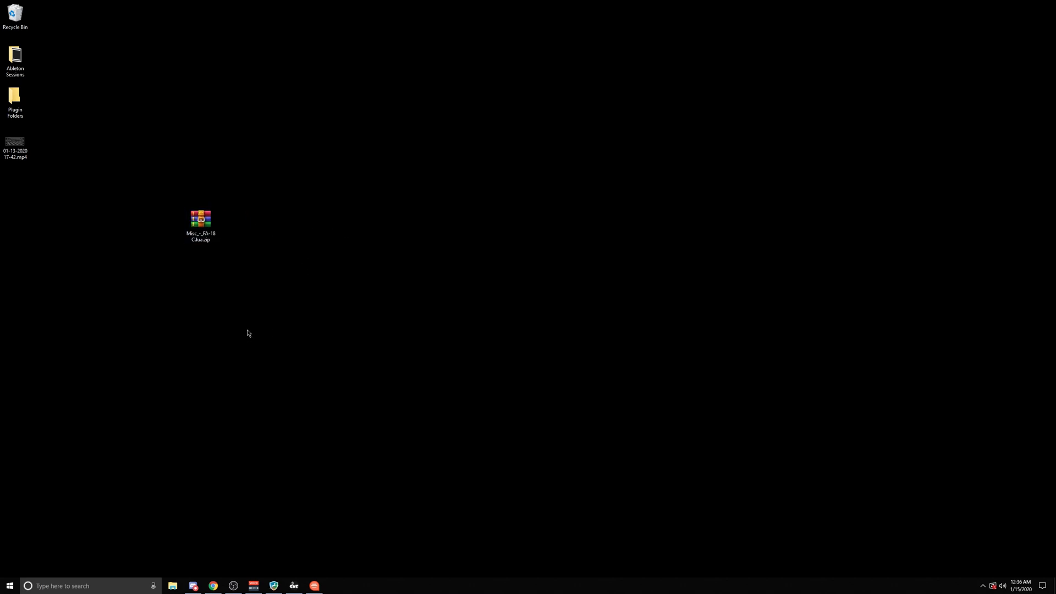
pyautogui.moveTo(264, 479)
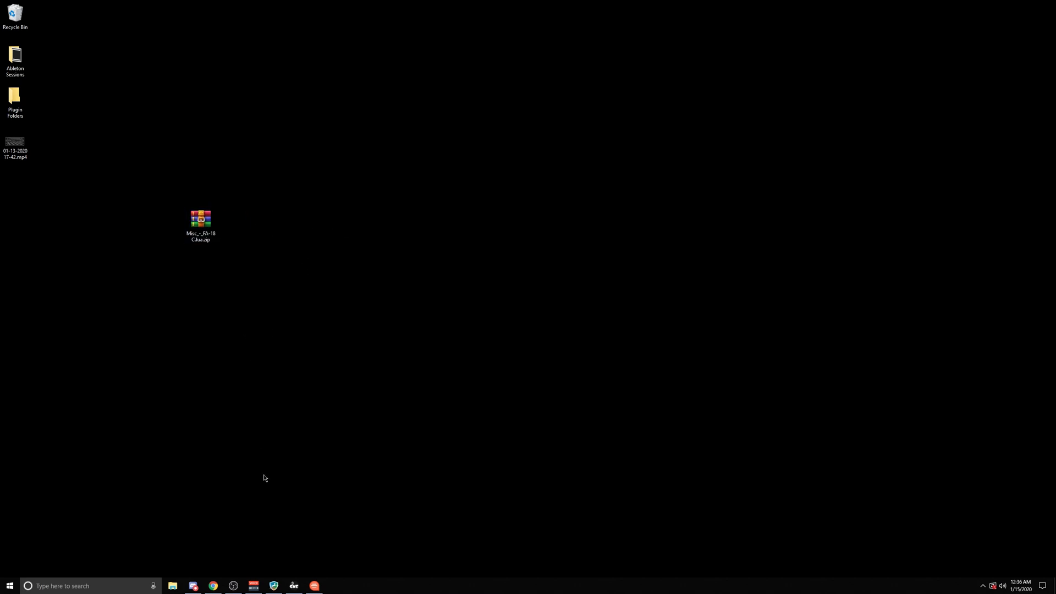
pyautogui.moveTo(294, 585)
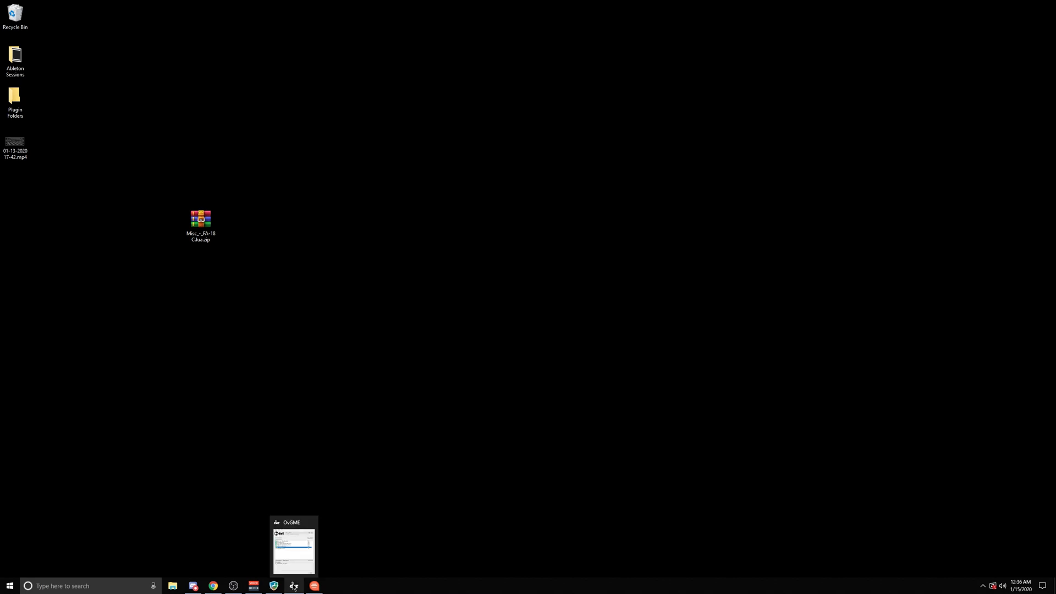
pyautogui.moveTo(272, 504)
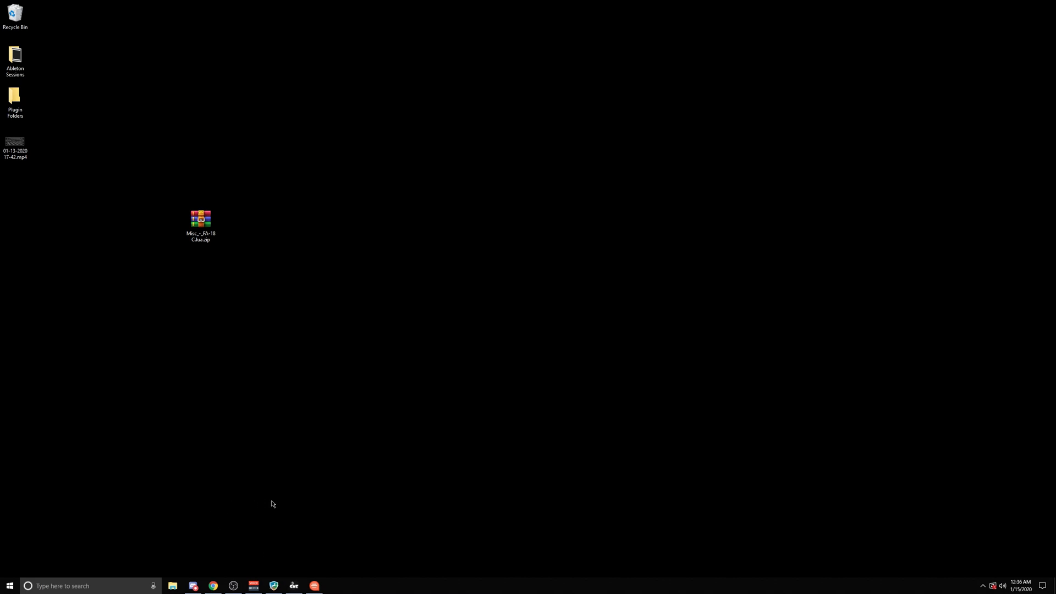
# Step: Bring up OvGME, switch to the DCS Saved Games profile, and bring up File Explorer
pyautogui.click(292, 586)
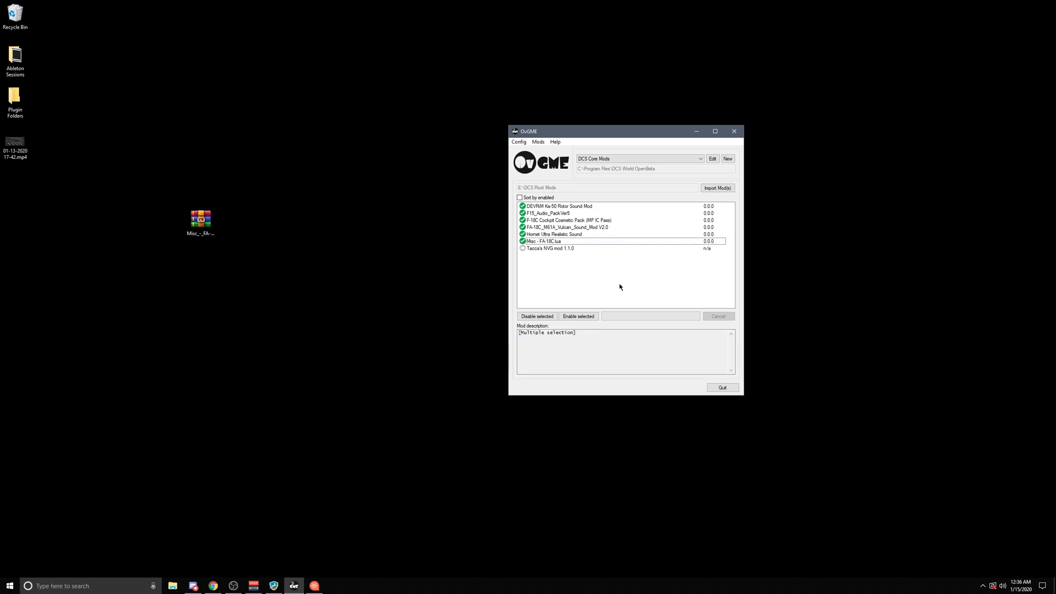
pyautogui.click(701, 158)
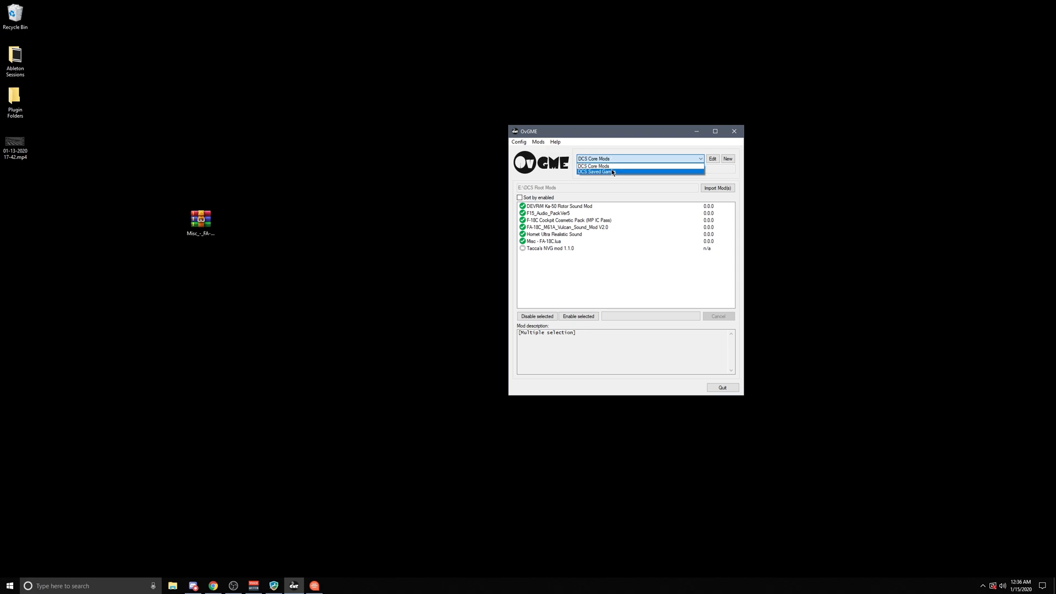
pyautogui.click(595, 171)
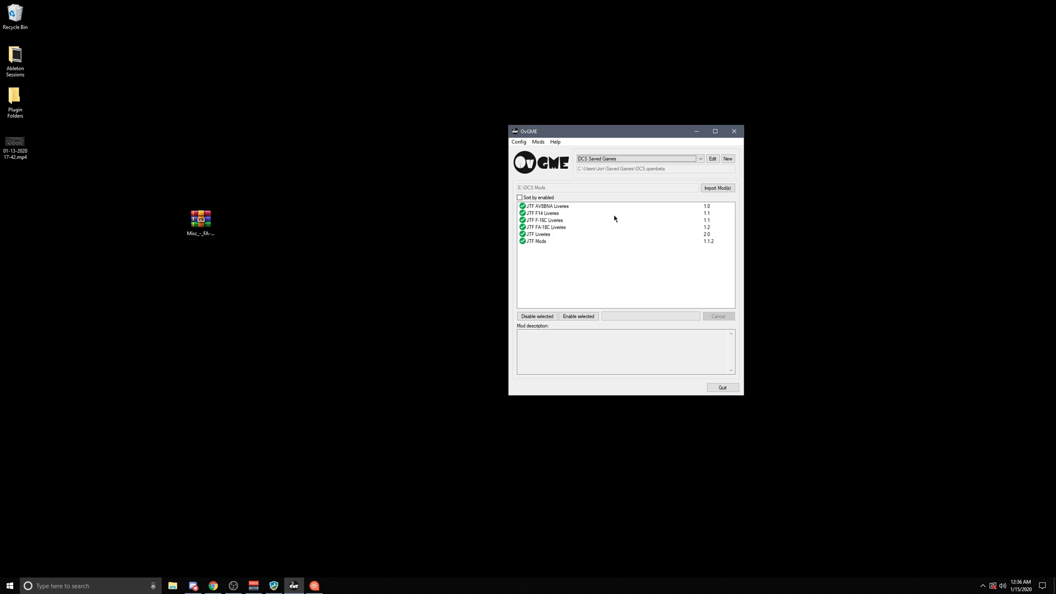
pyautogui.click(173, 586)
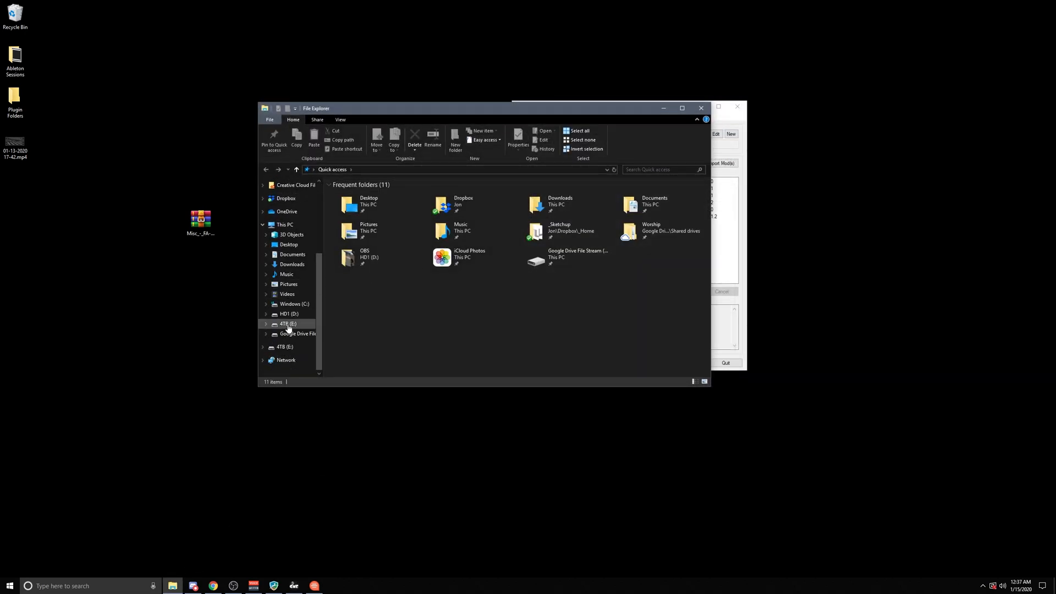
# Step: On the 4TB (E:) drive, look inside DCS Root Mods, then go into the DCS Mods folder of zipped archives
pyautogui.click(287, 324)
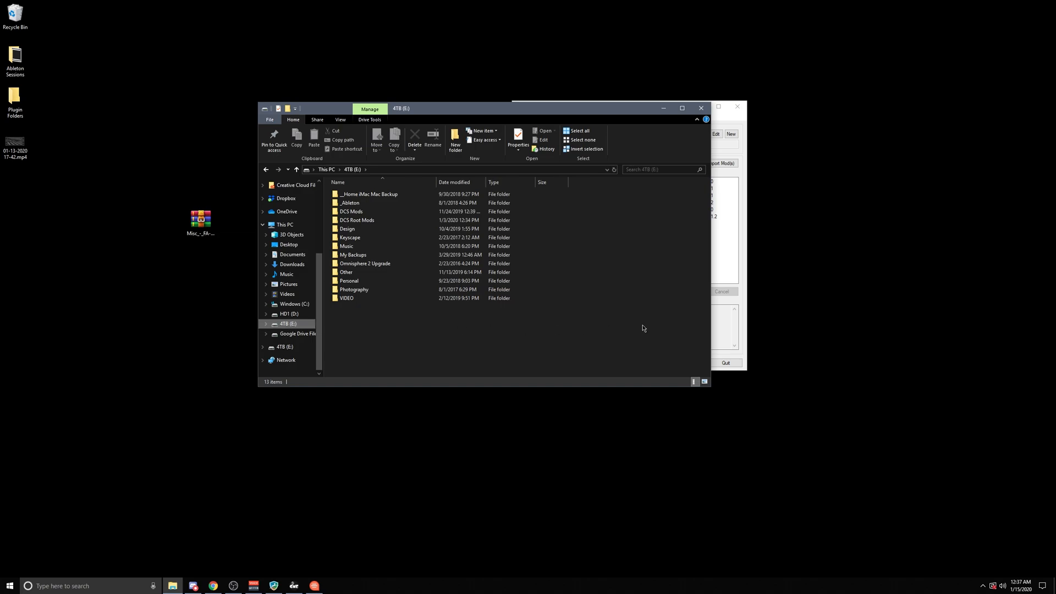
pyautogui.click(357, 220)
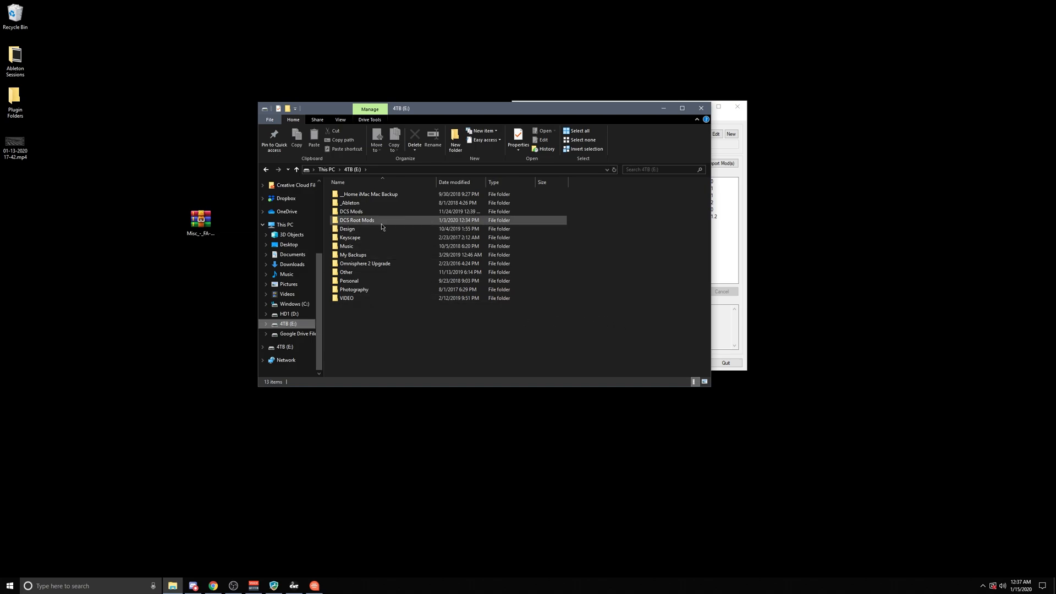
pyautogui.click(659, 289)
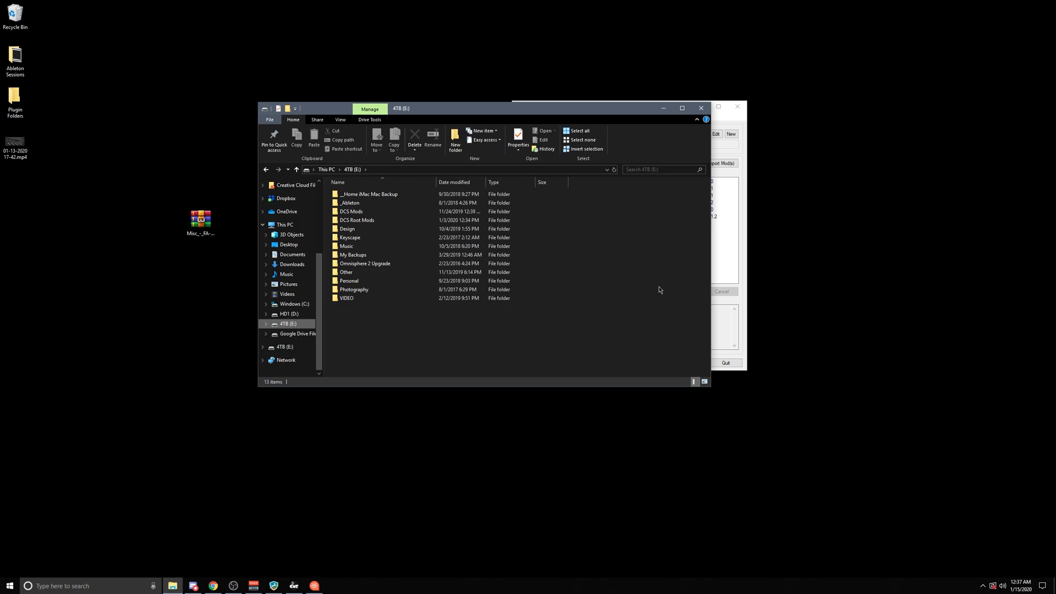
pyautogui.moveTo(593, 245)
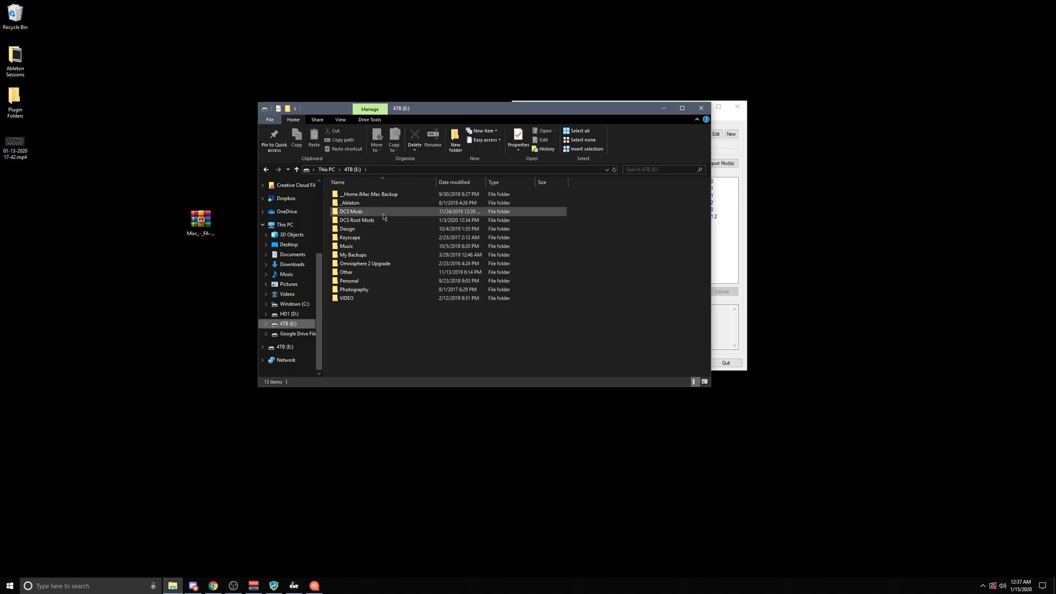
pyautogui.moveTo(374, 212)
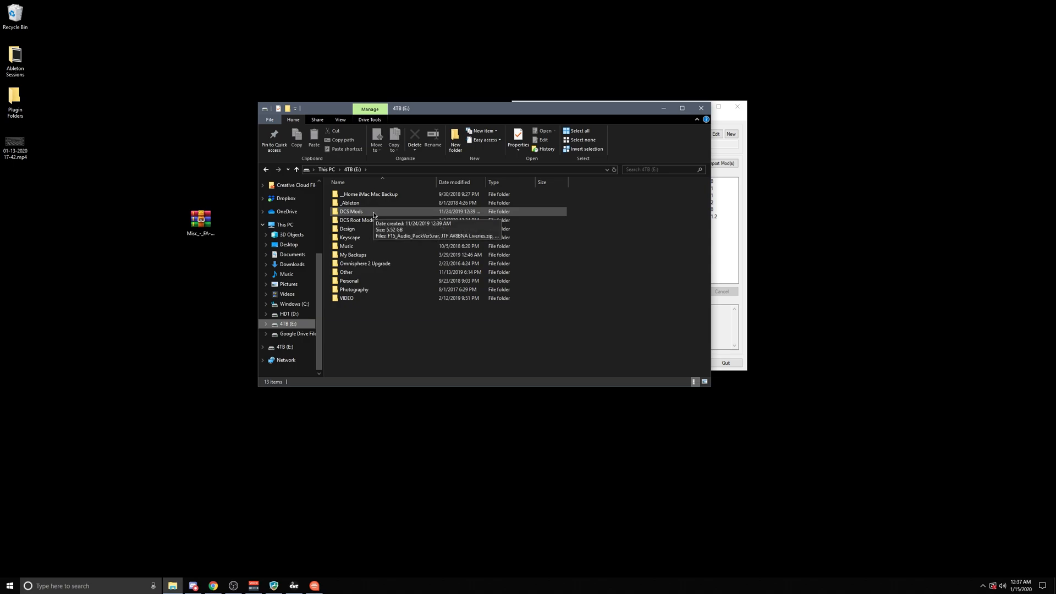
pyautogui.click(357, 220)
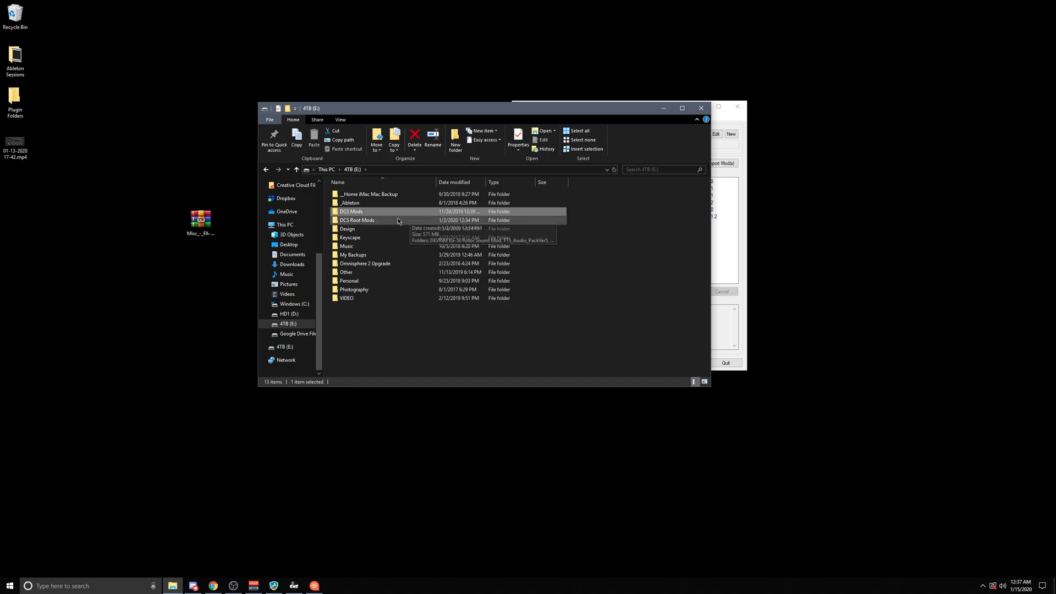
pyautogui.click(356, 220)
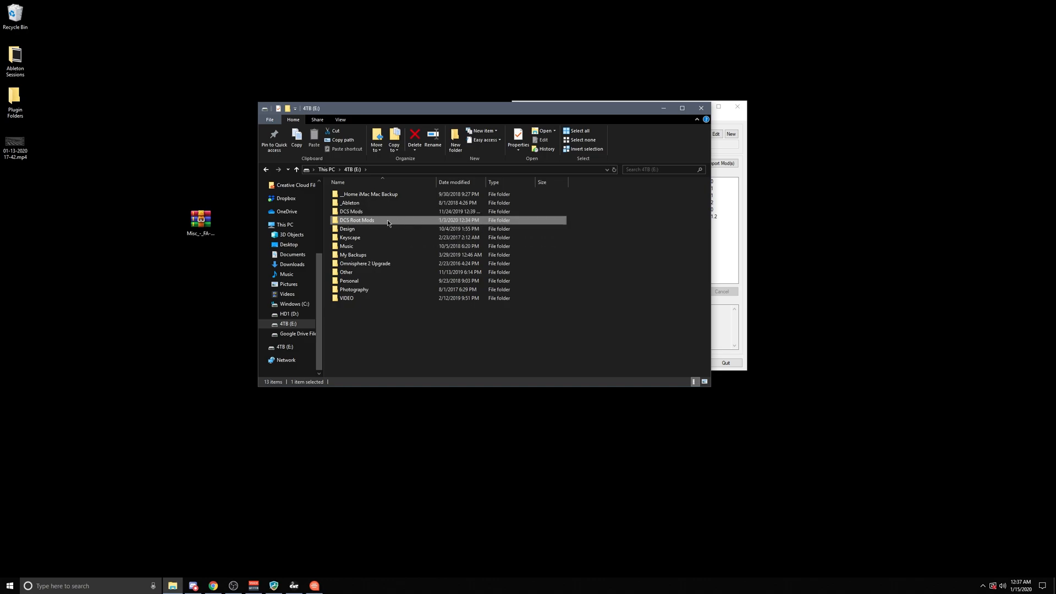
pyautogui.moveTo(390, 220)
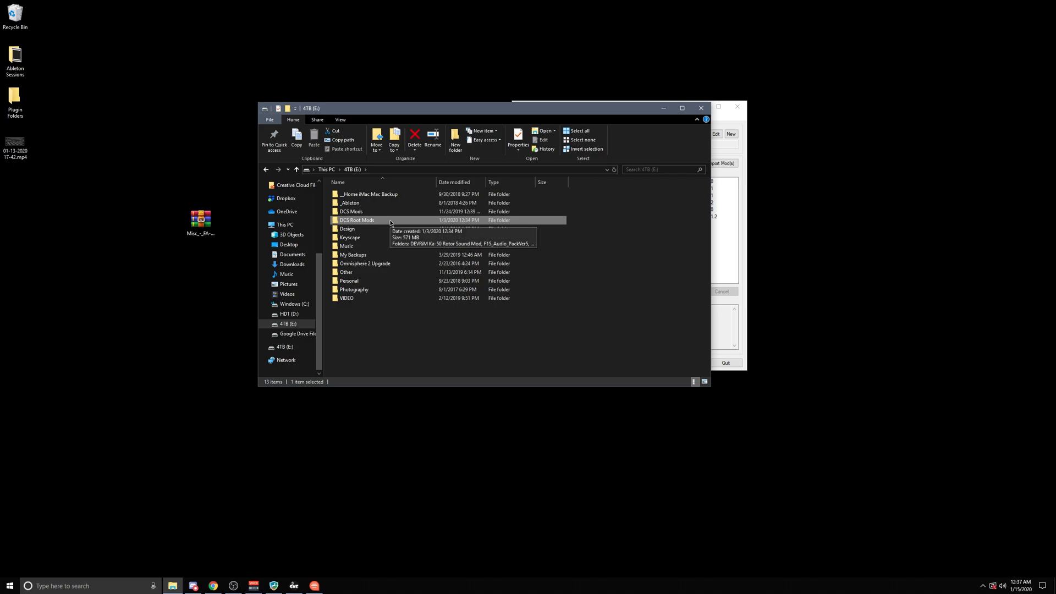
pyautogui.doubleClick(357, 220)
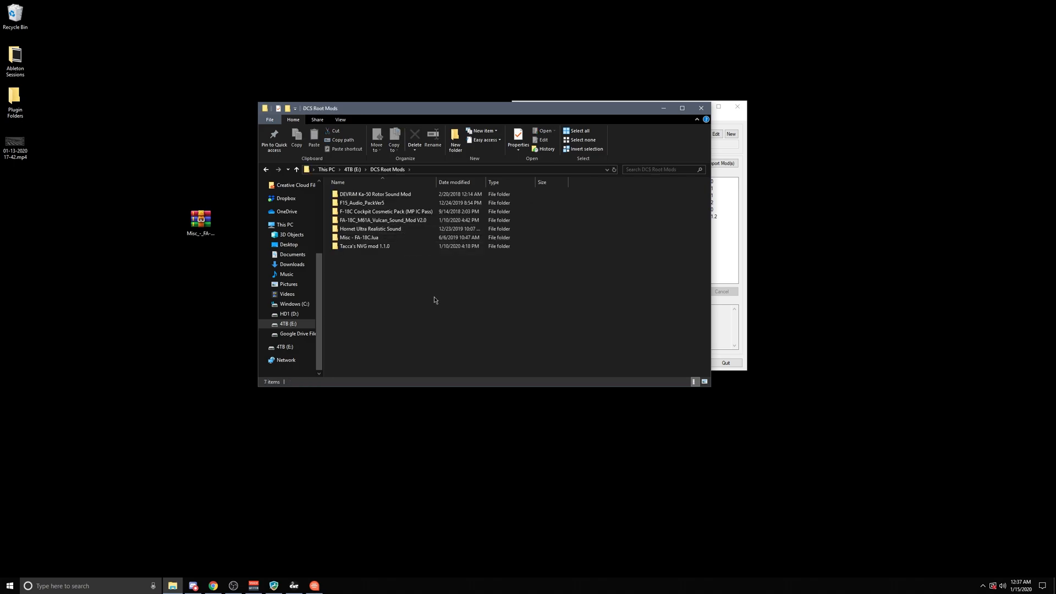
pyautogui.click(361, 238)
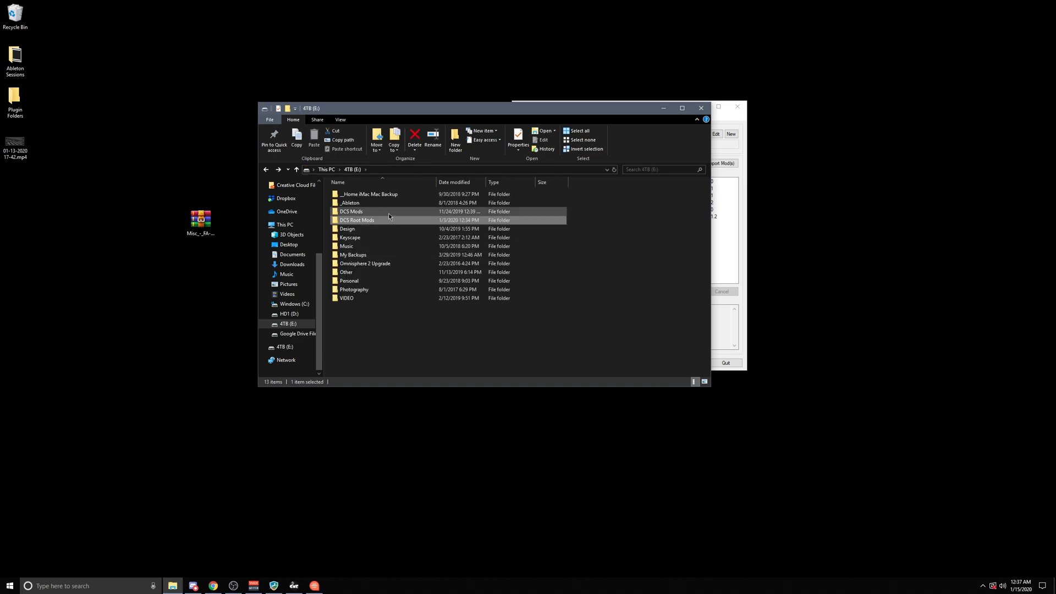
pyautogui.doubleClick(351, 212)
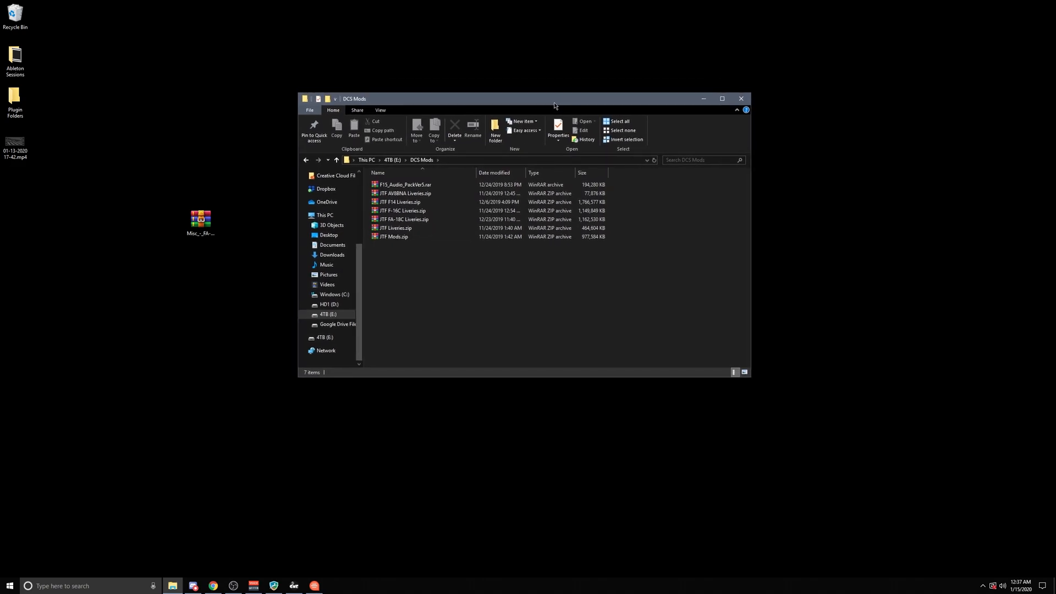
pyautogui.moveTo(661, 104)
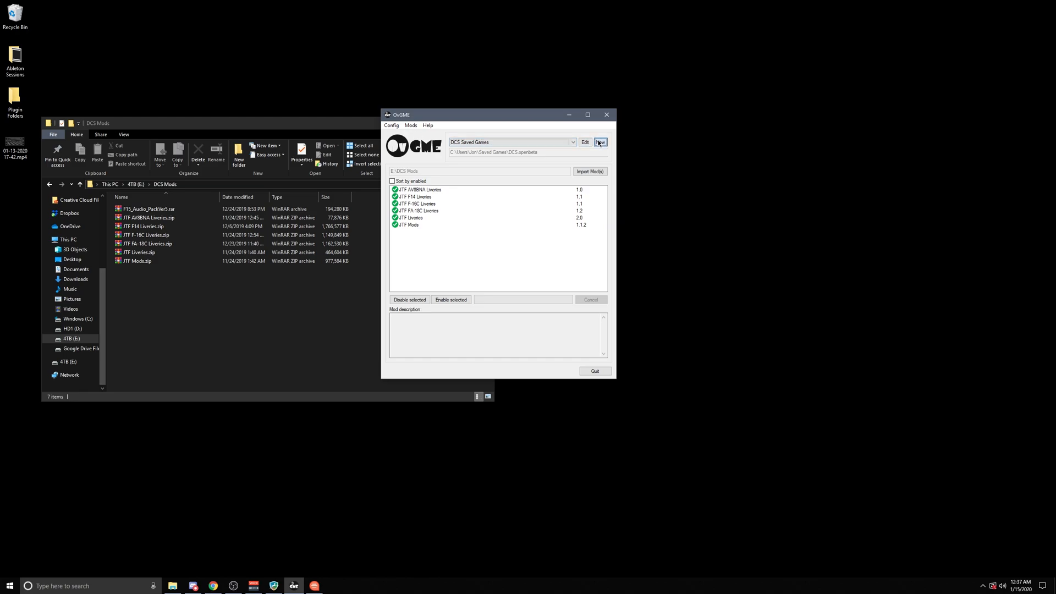
pyautogui.click(600, 142)
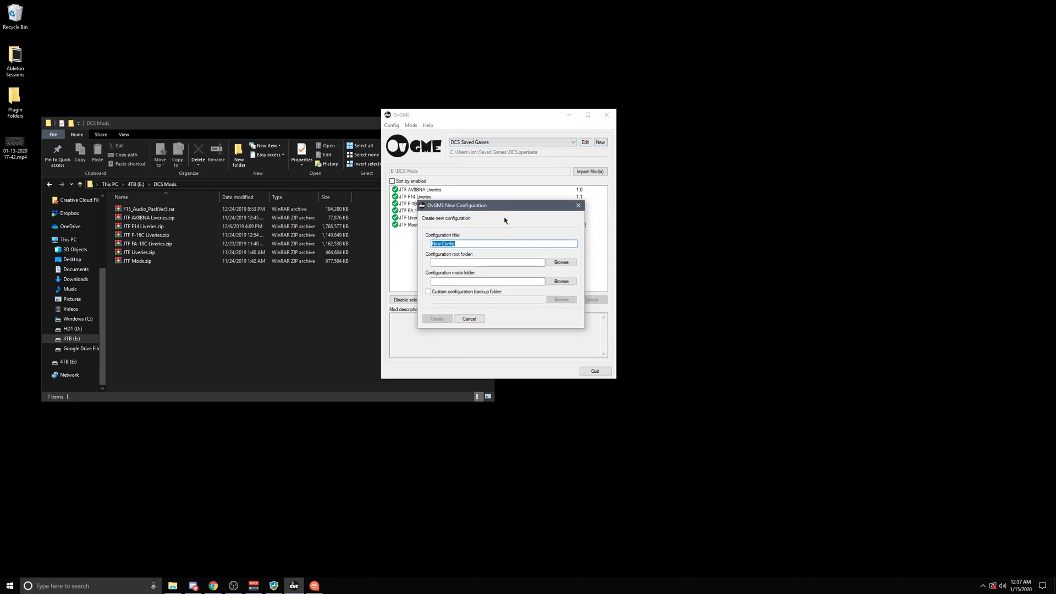
pyautogui.moveTo(473, 334)
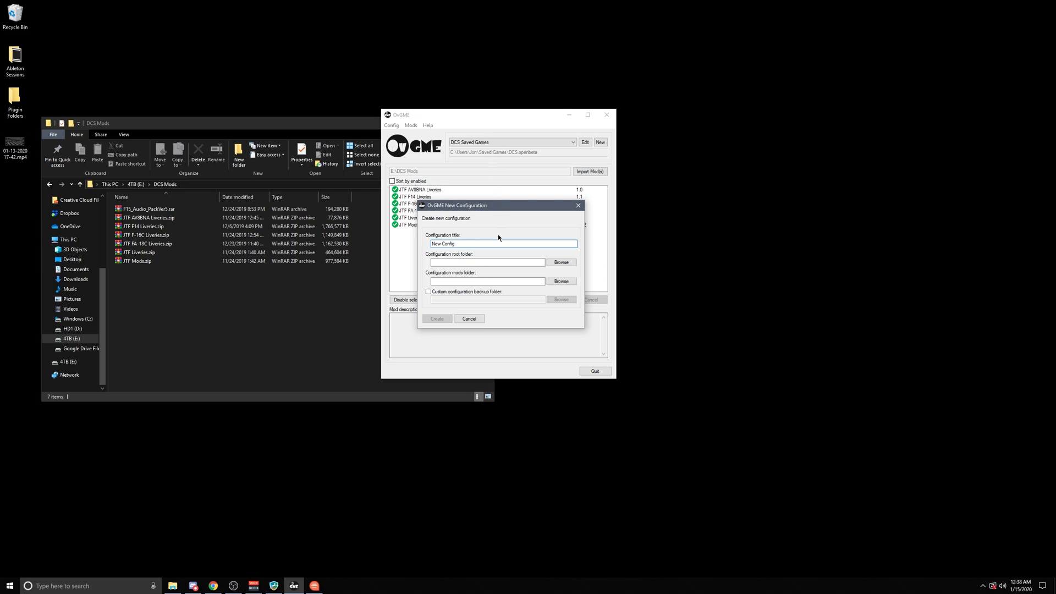
pyautogui.click(475, 244)
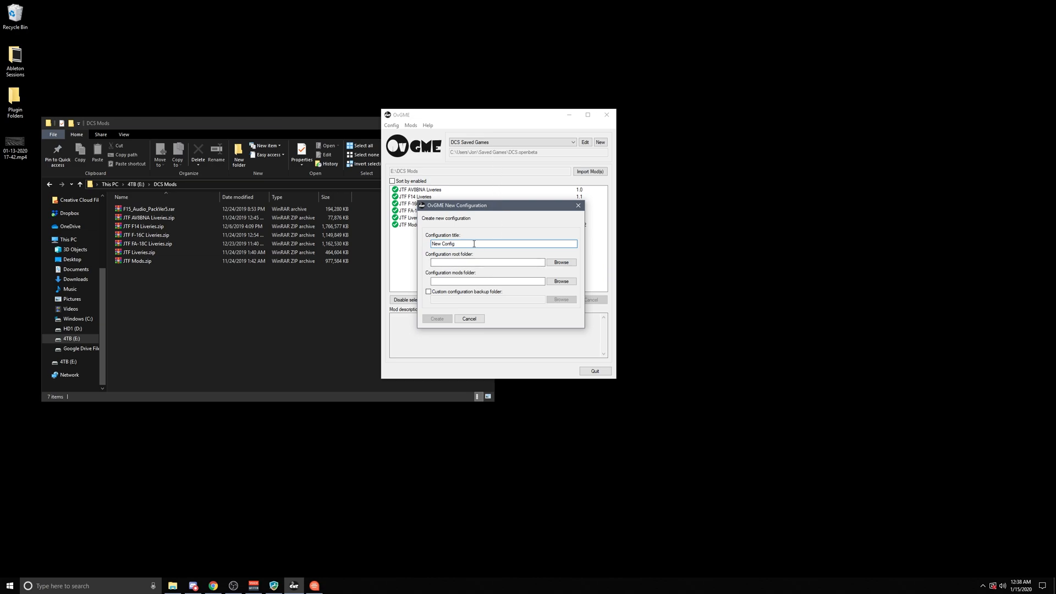
pyautogui.moveTo(469, 255)
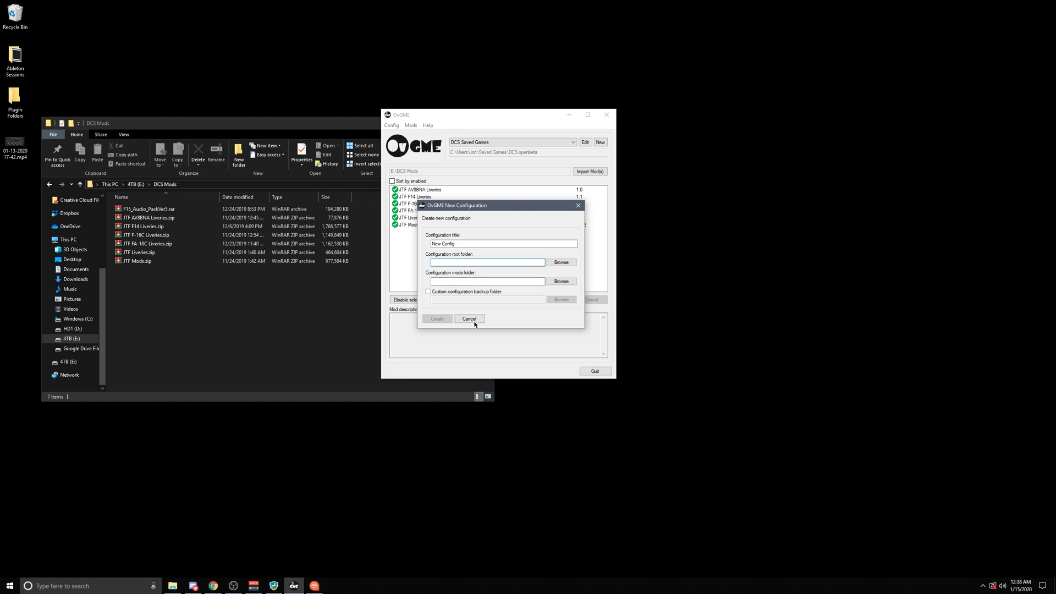
pyautogui.click(470, 319)
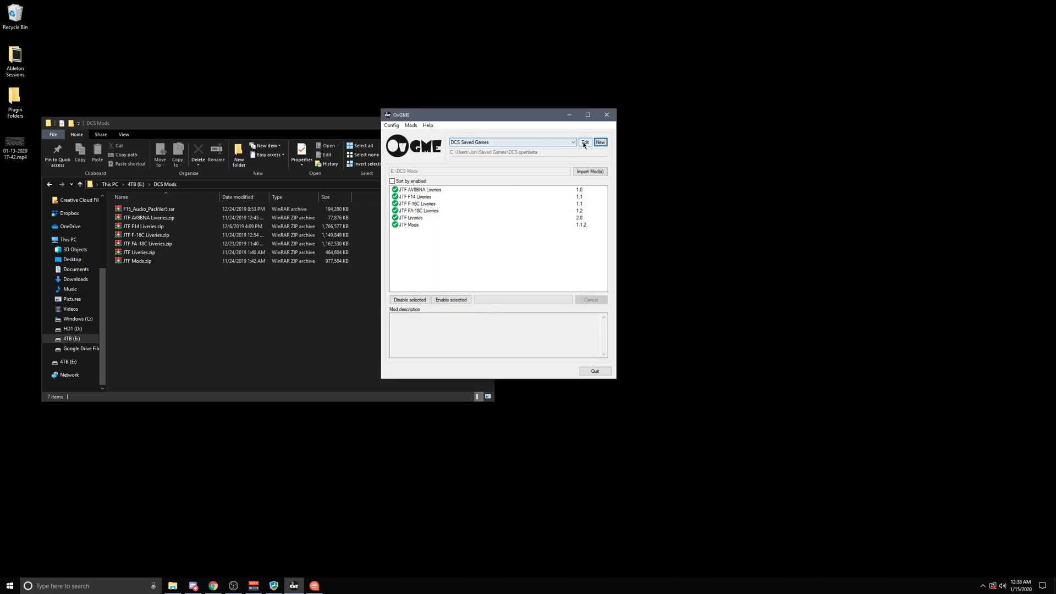
# Step: Check that the DCS Saved Games configuration uses E:\DCS Mods as its mods folder and apply it
pyautogui.click(585, 142)
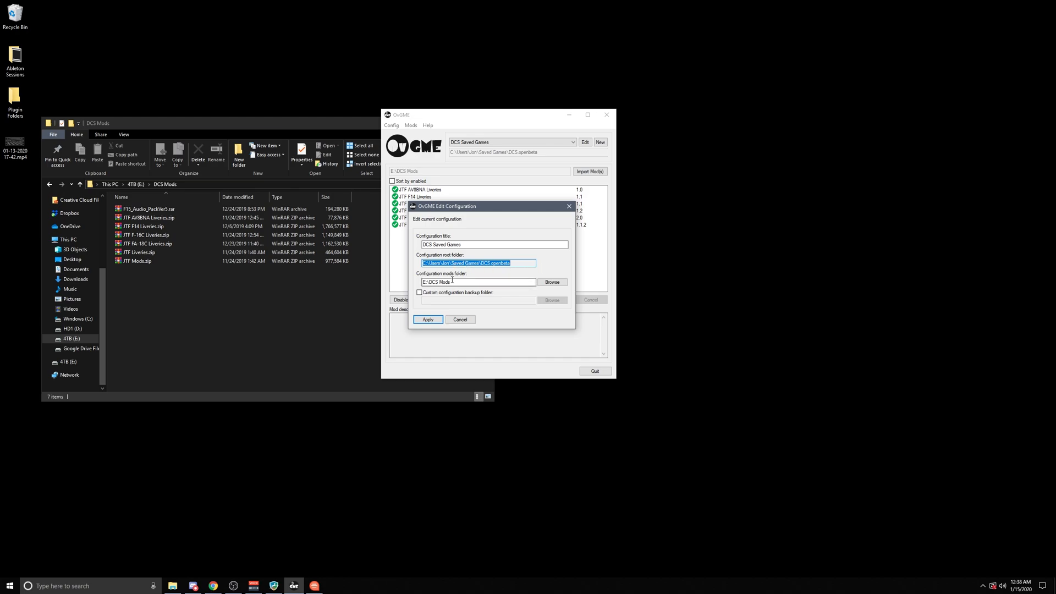
pyautogui.tripleClick(478, 281)
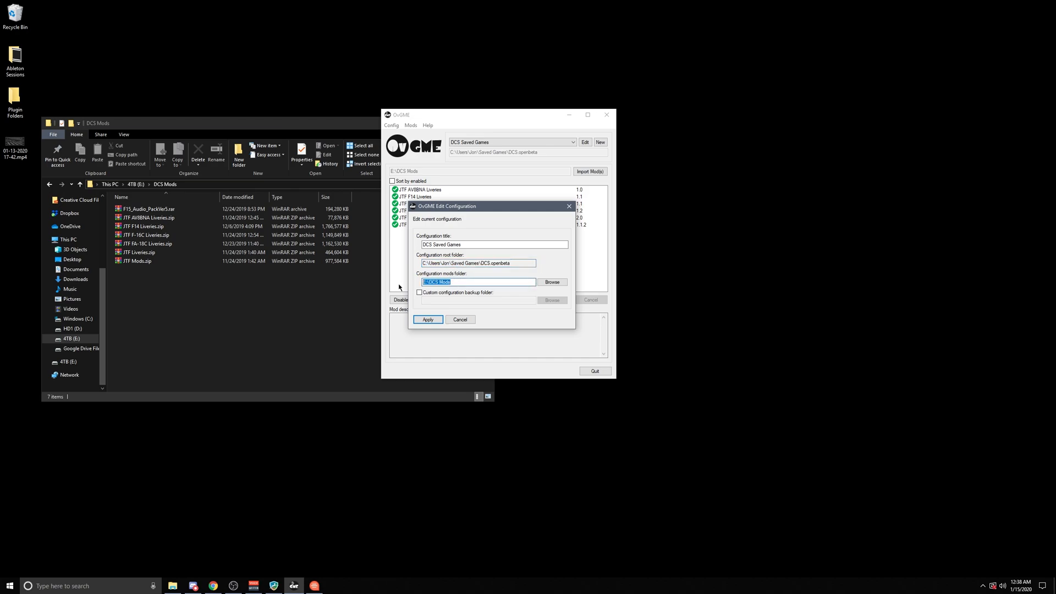
pyautogui.moveTo(350, 129)
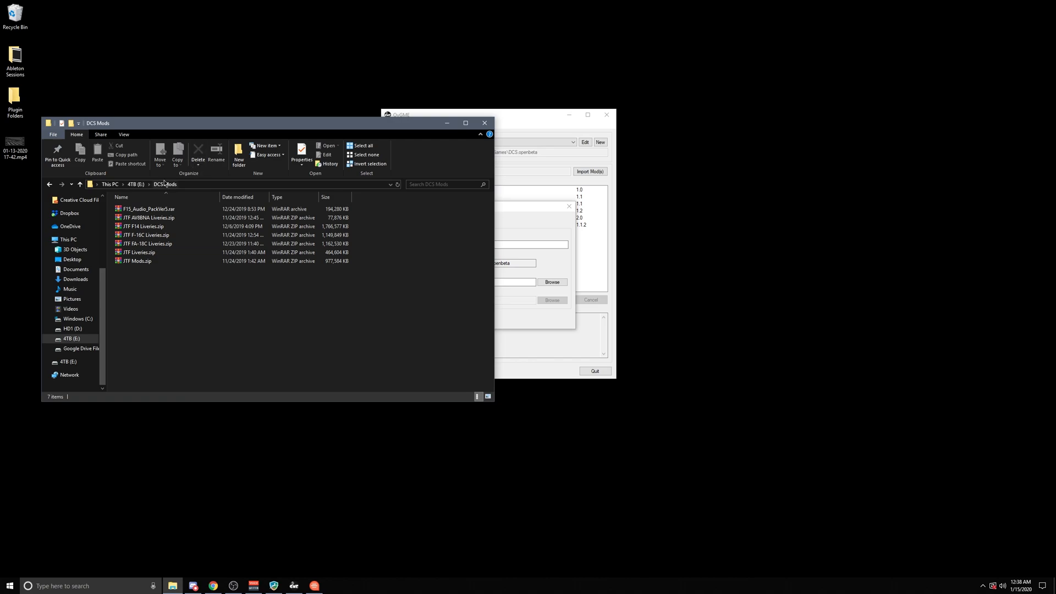
pyautogui.moveTo(481, 198)
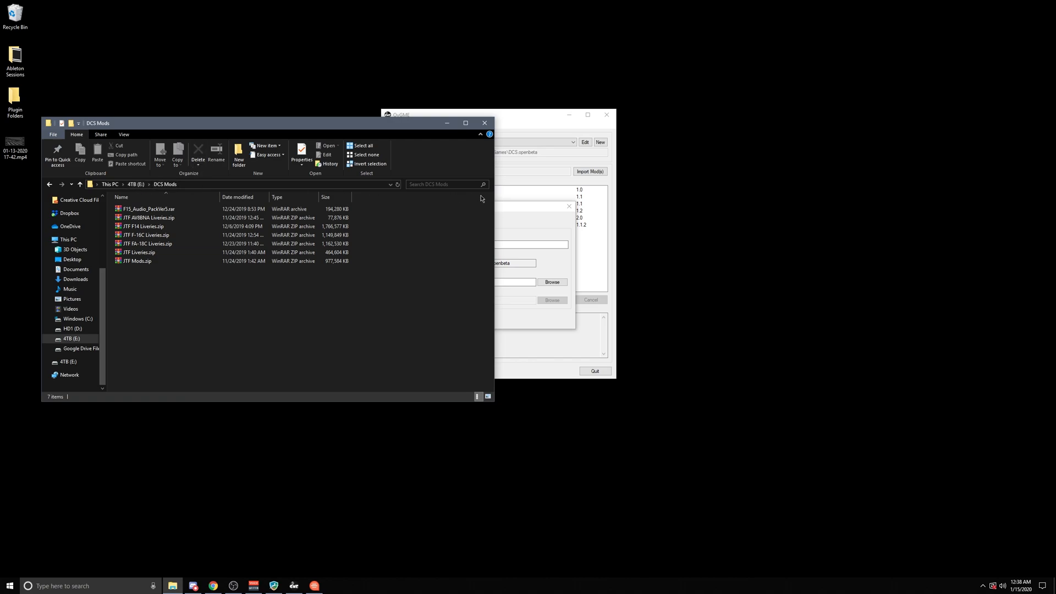
pyautogui.click(584, 142)
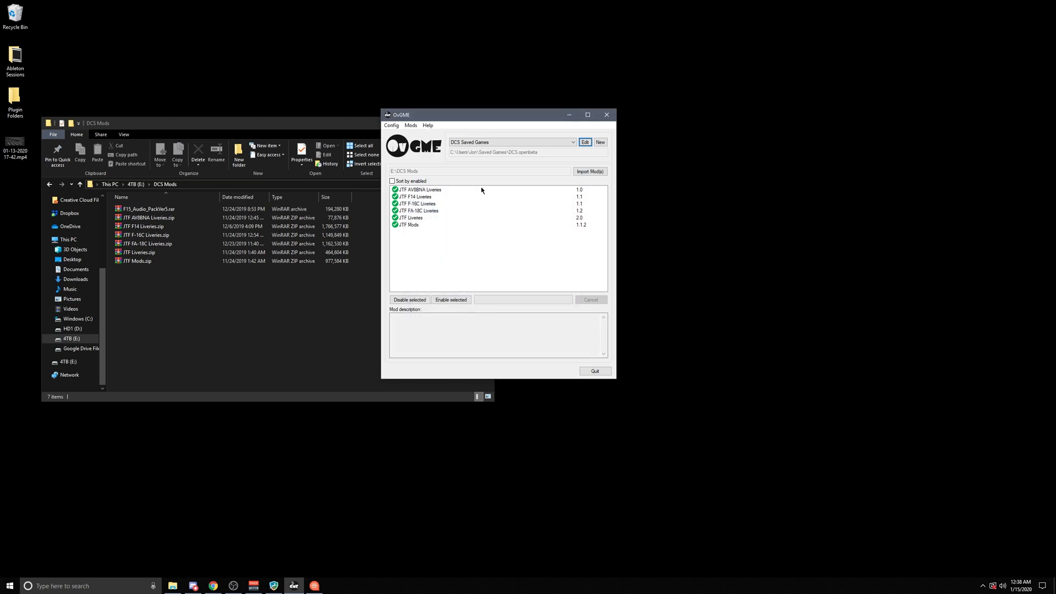
pyautogui.moveTo(582, 208)
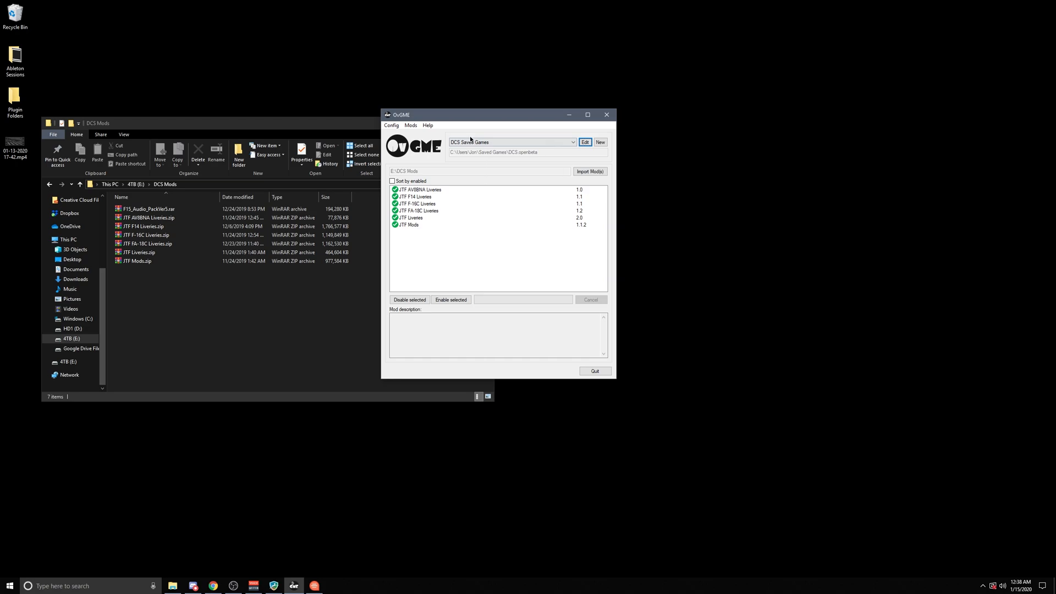
# Step: Review the single checked repository address under Mods > Repositories > Configure, then close it
pyautogui.click(410, 125)
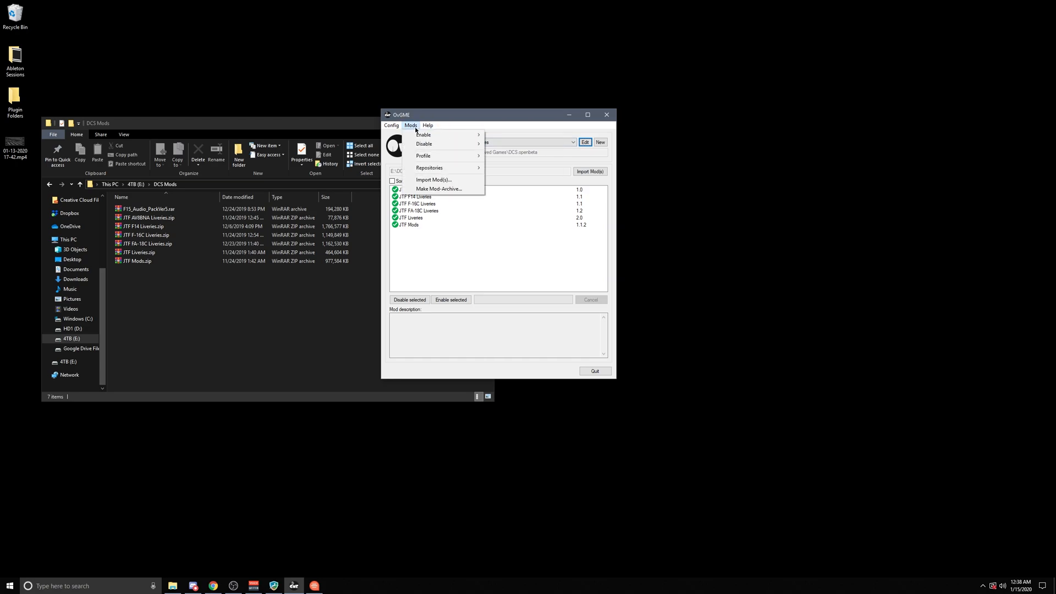
pyautogui.moveTo(426, 168)
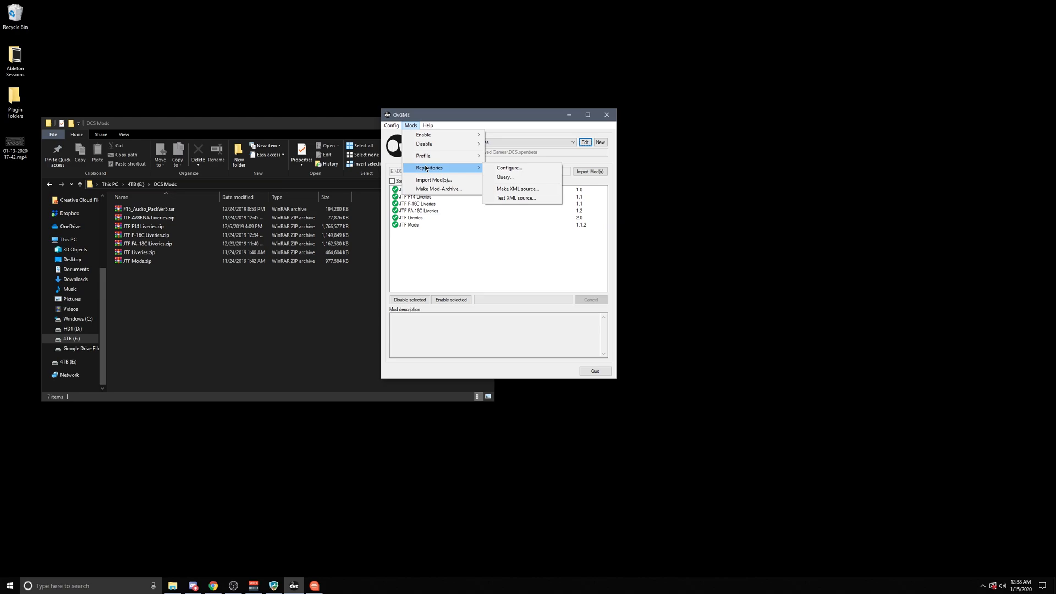
pyautogui.click(509, 167)
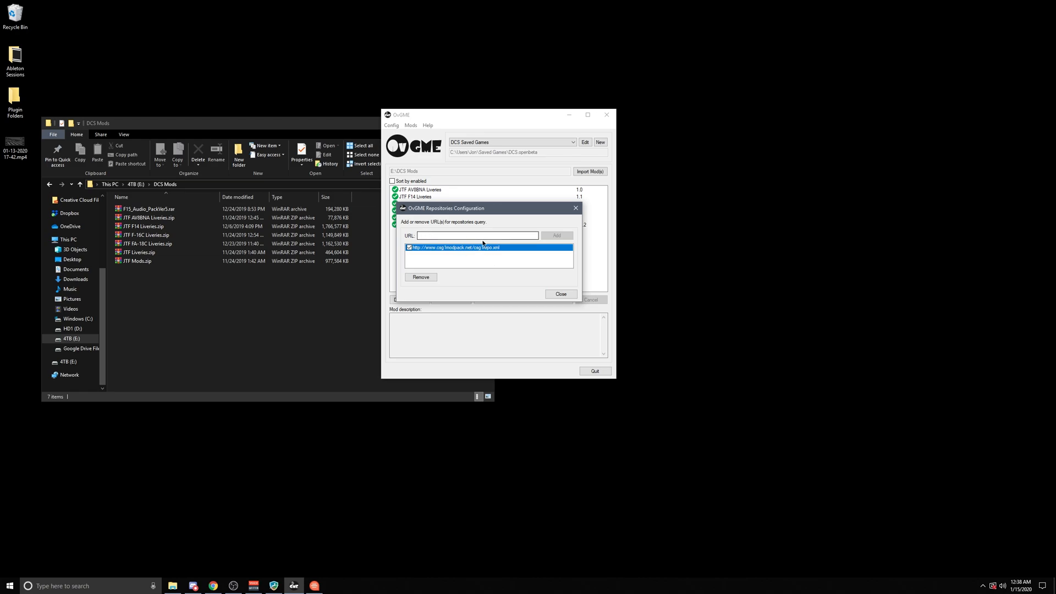
pyautogui.click(560, 293)
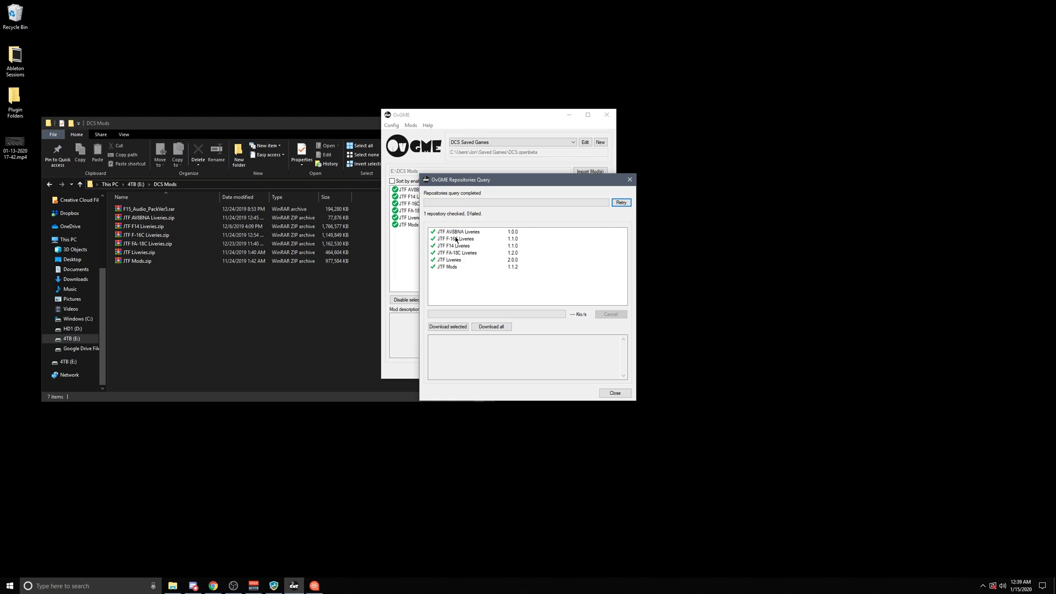
pyautogui.moveTo(463, 251)
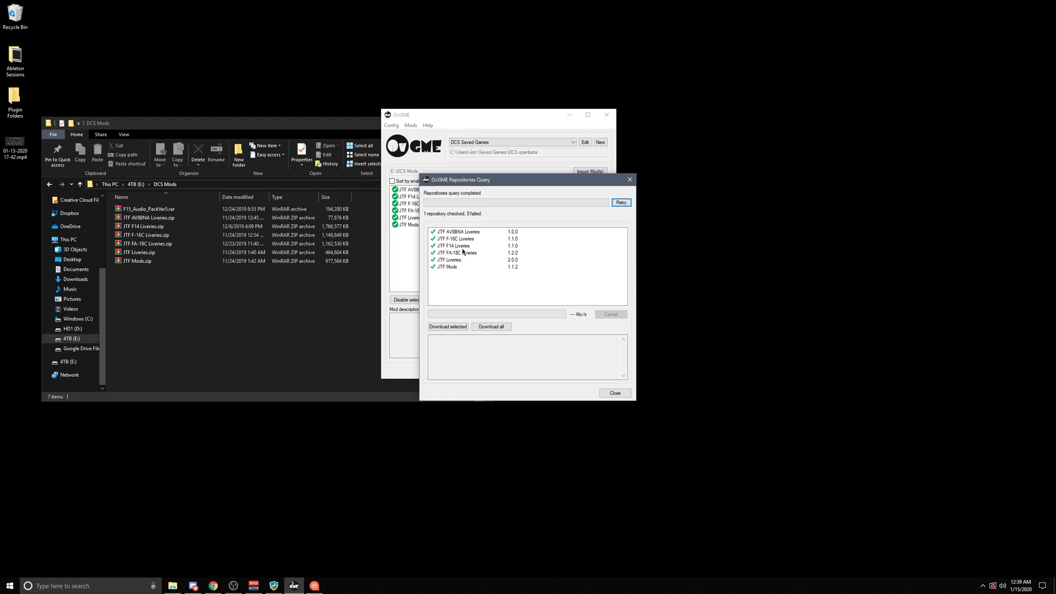
pyautogui.moveTo(461, 261)
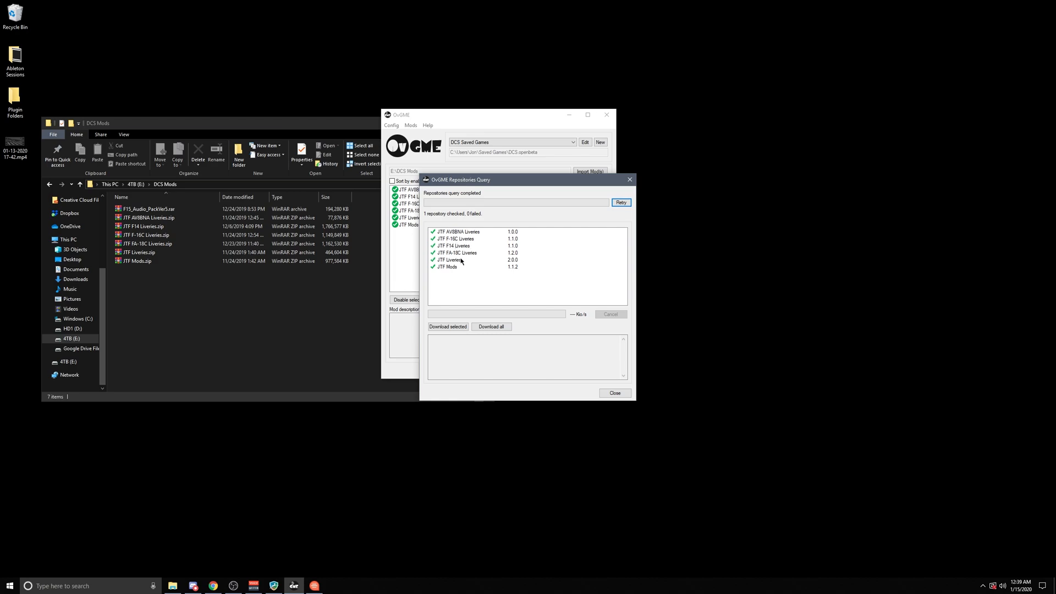
pyautogui.moveTo(463, 263)
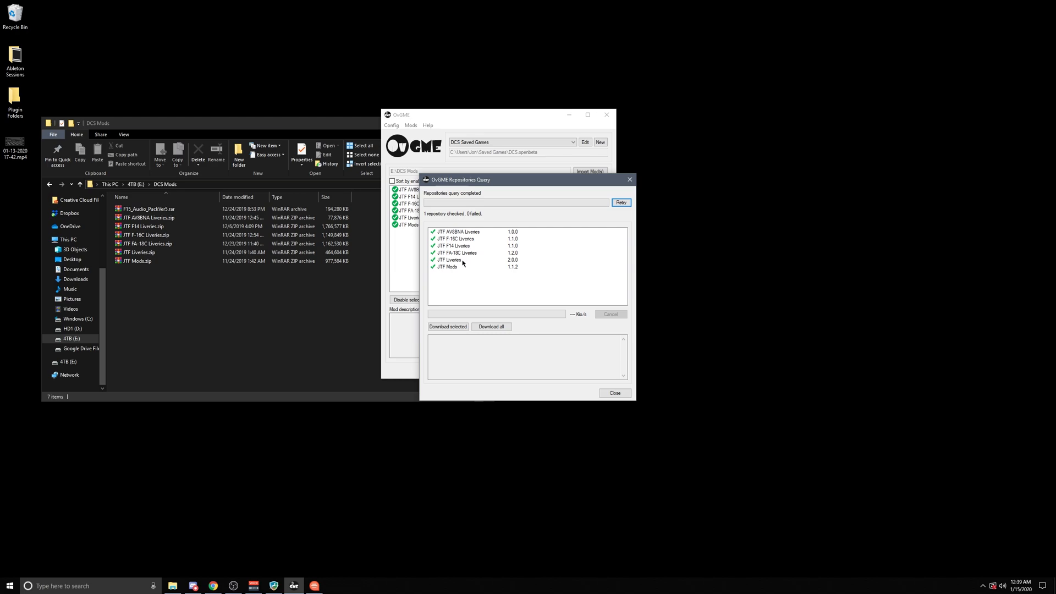
pyautogui.moveTo(468, 237)
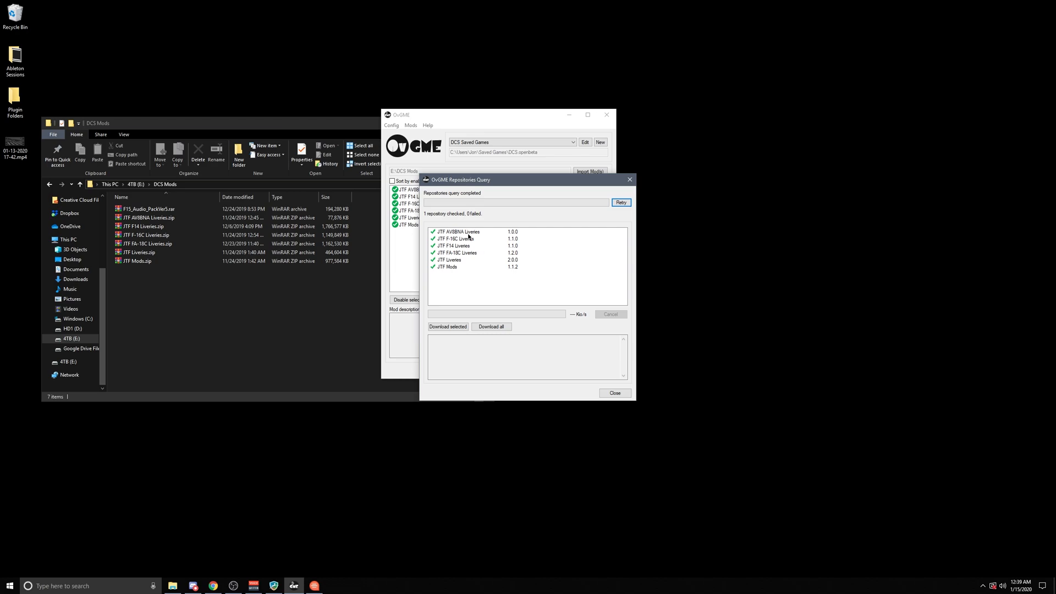
pyautogui.moveTo(467, 271)
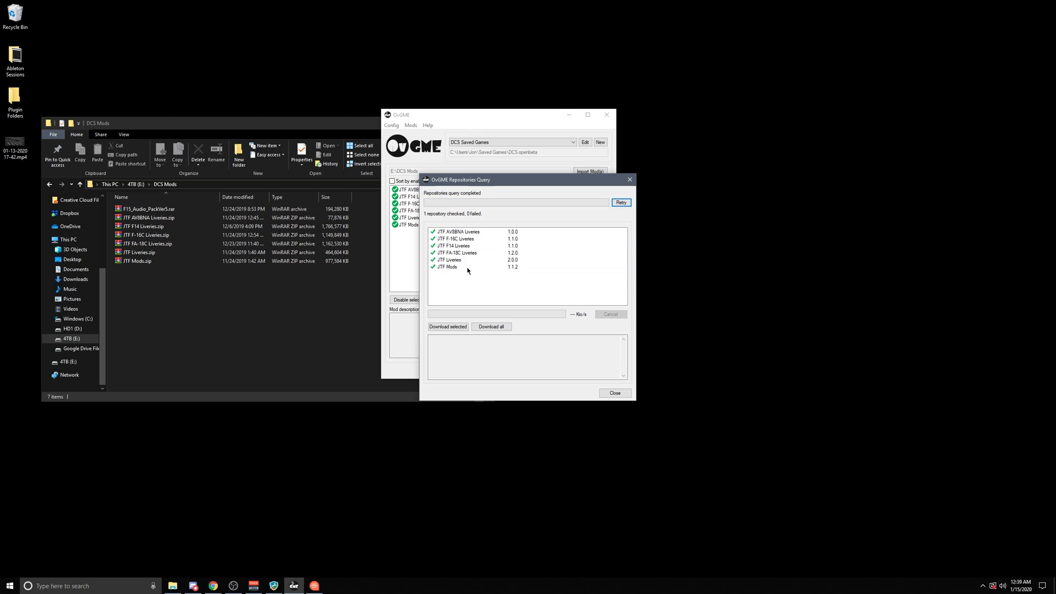
pyautogui.moveTo(476, 252)
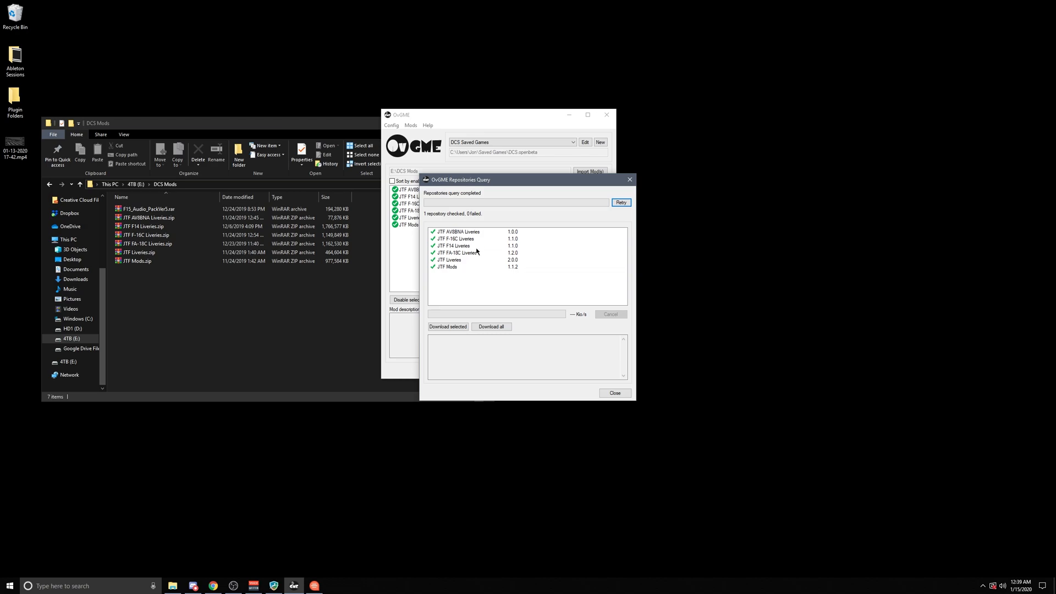
pyautogui.moveTo(475, 239)
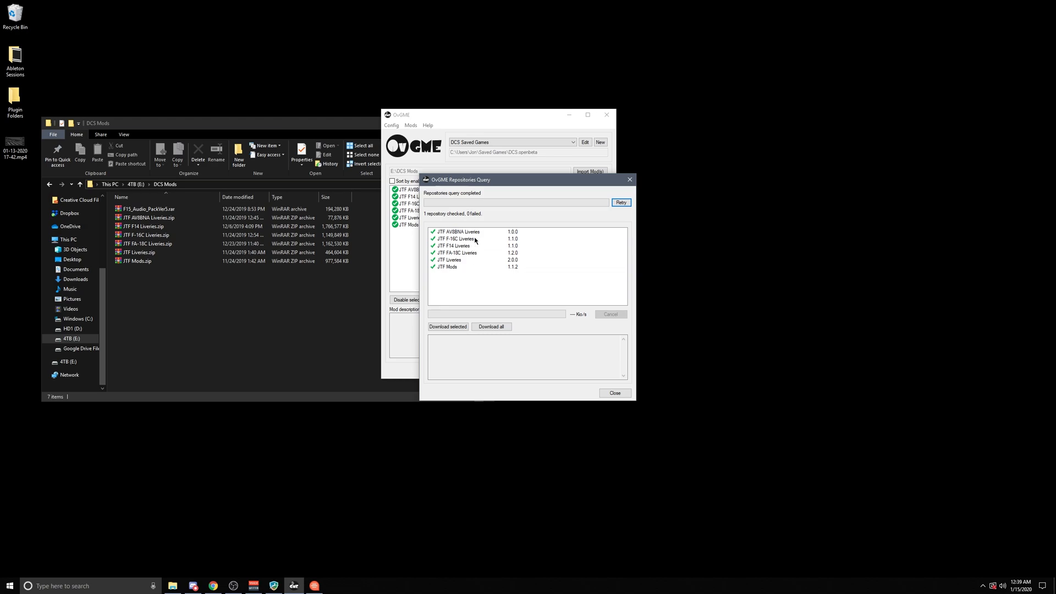
pyautogui.moveTo(472, 244)
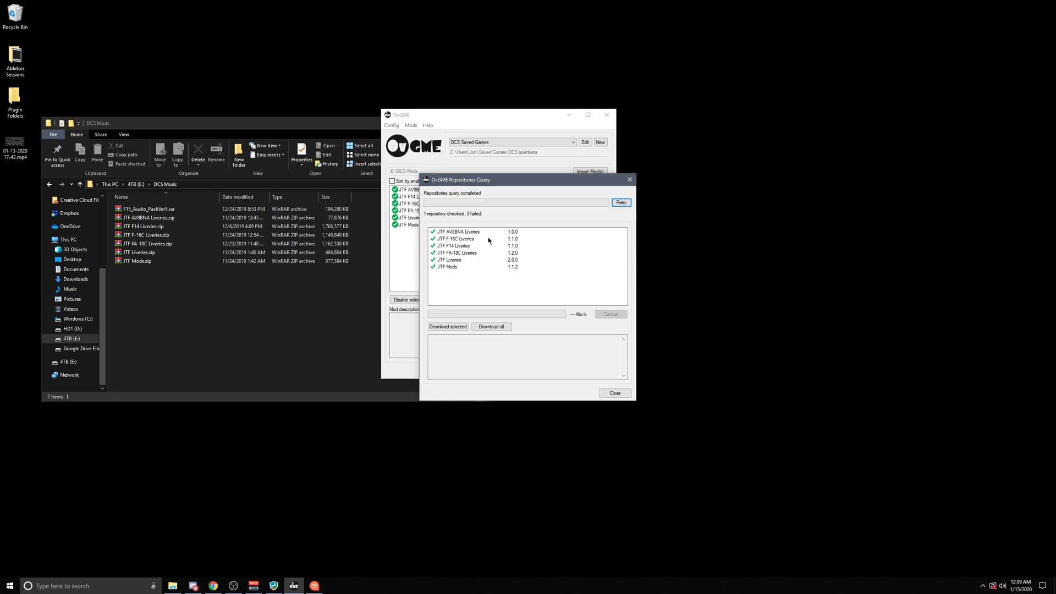
# Step: Close the repository query results listing the seven JTF mods and versions
pyautogui.click(614, 393)
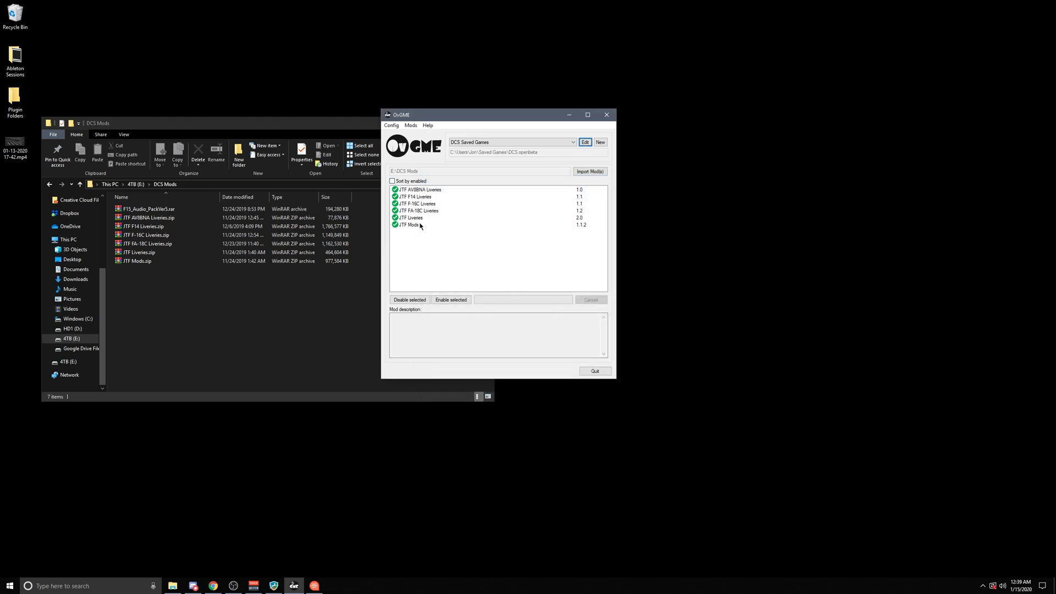
pyautogui.moveTo(275, 292)
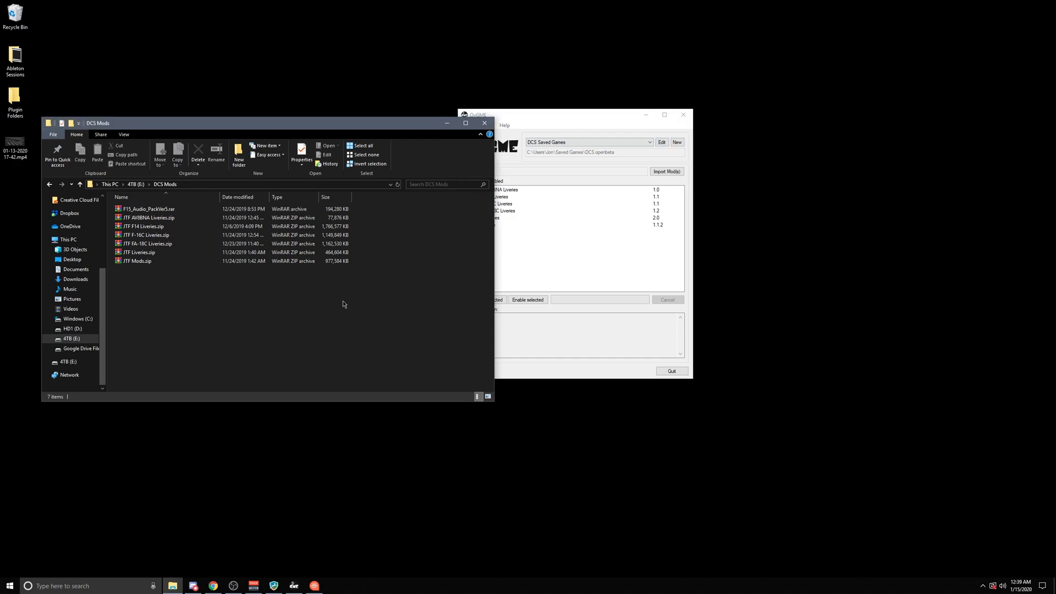
# Step: Switch to the DCS Core Mods profile listing the root mods, then minimize File Explorer
pyautogui.click(79, 183)
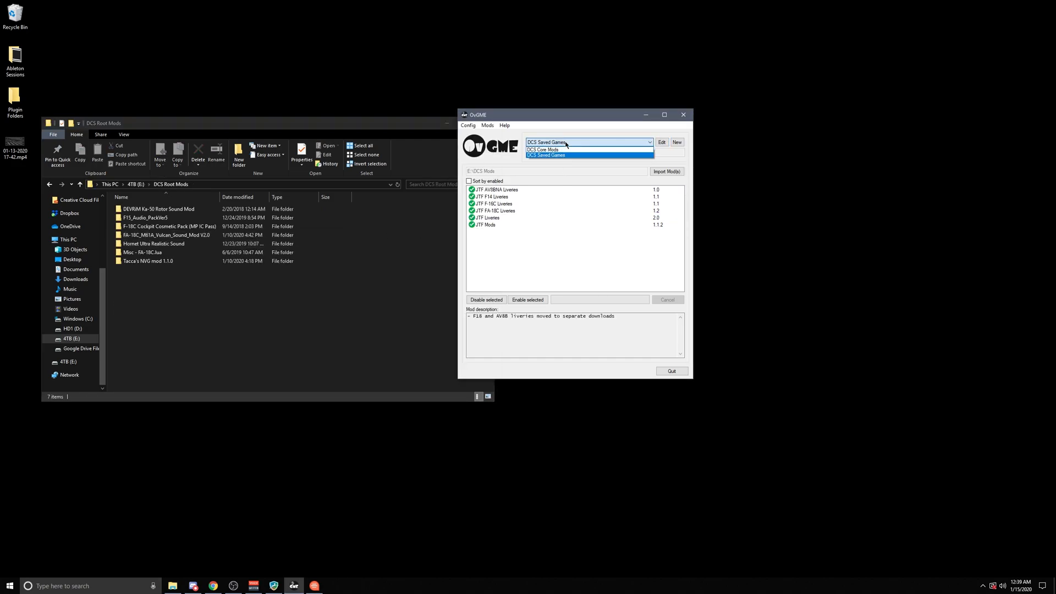
pyautogui.click(543, 148)
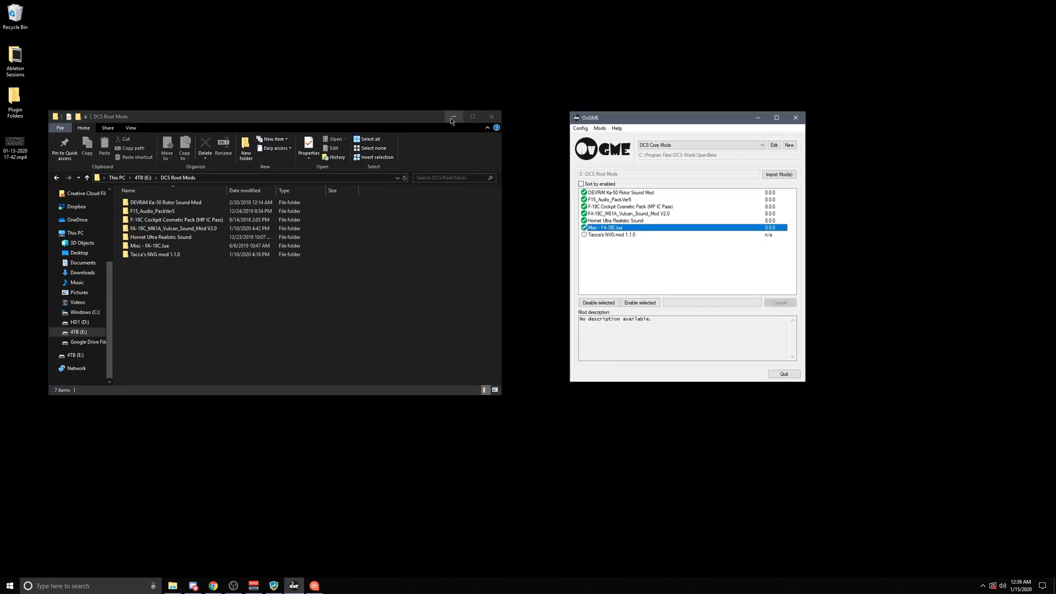
pyautogui.moveTo(455, 119)
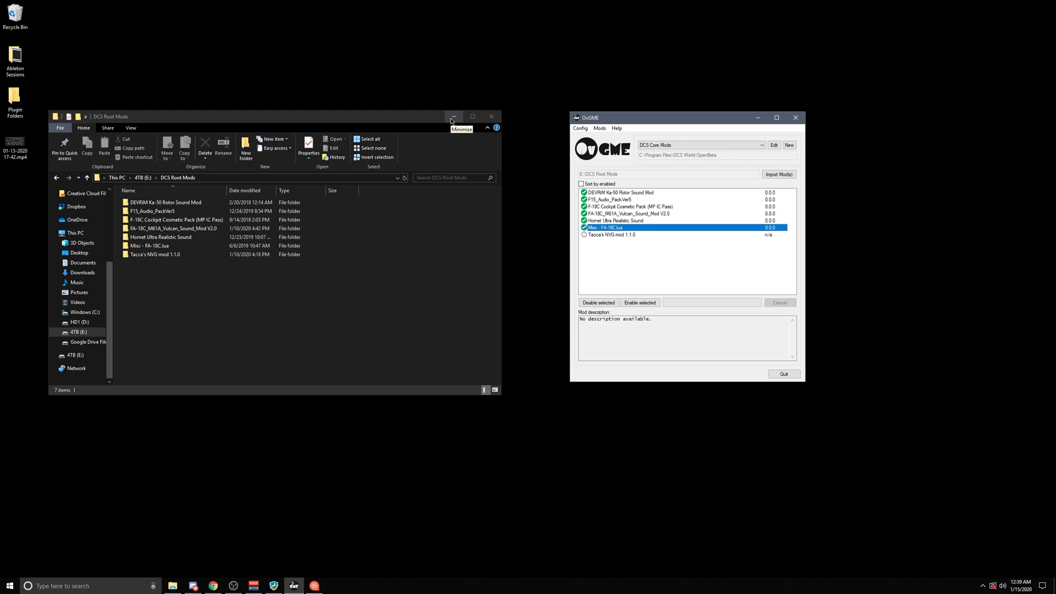
pyautogui.moveTo(453, 121)
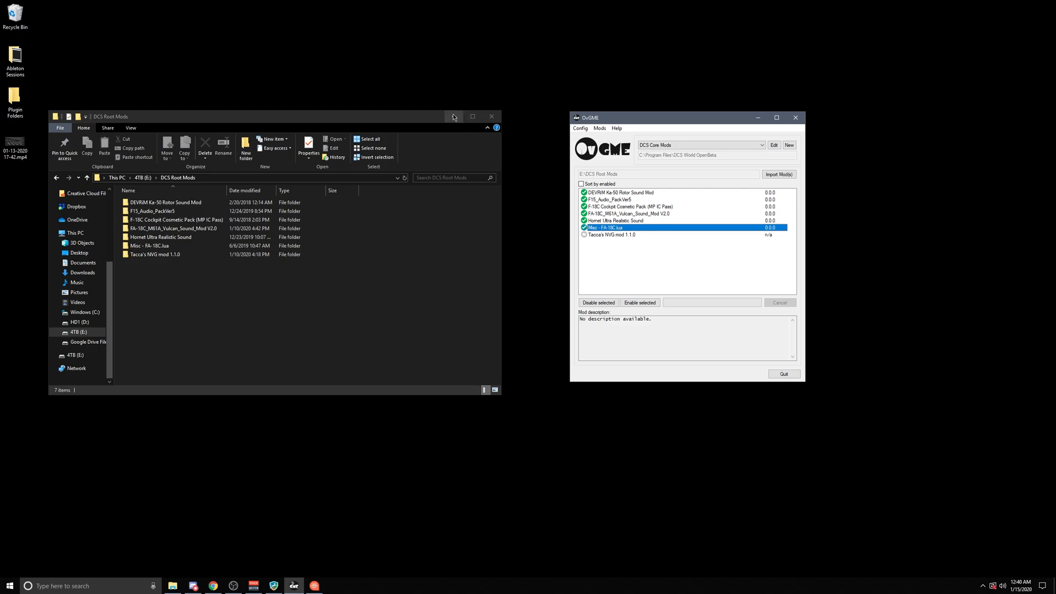
pyautogui.moveTo(434, 122)
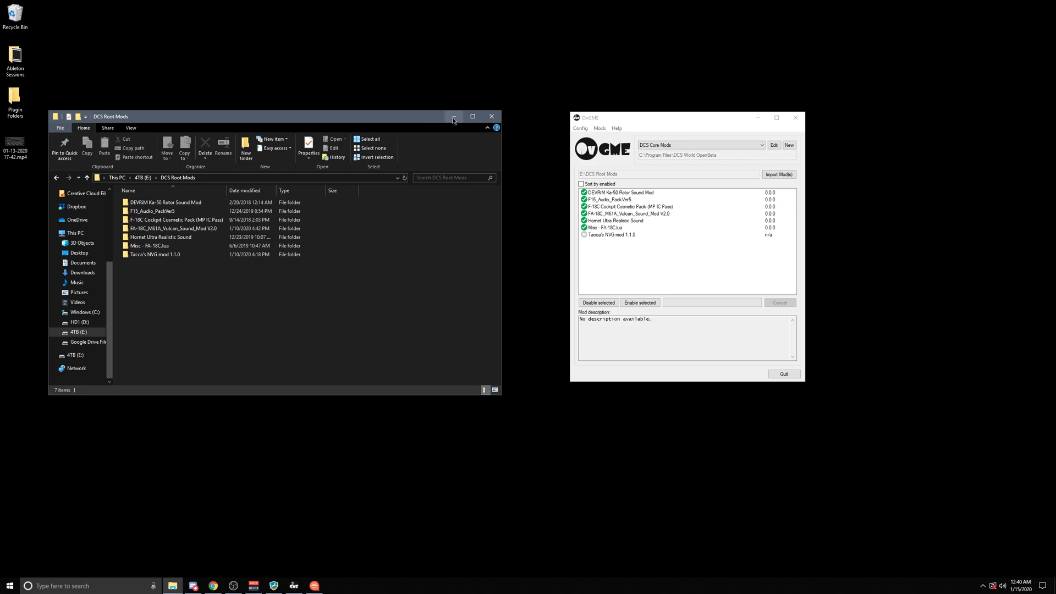
pyautogui.click(630, 228)
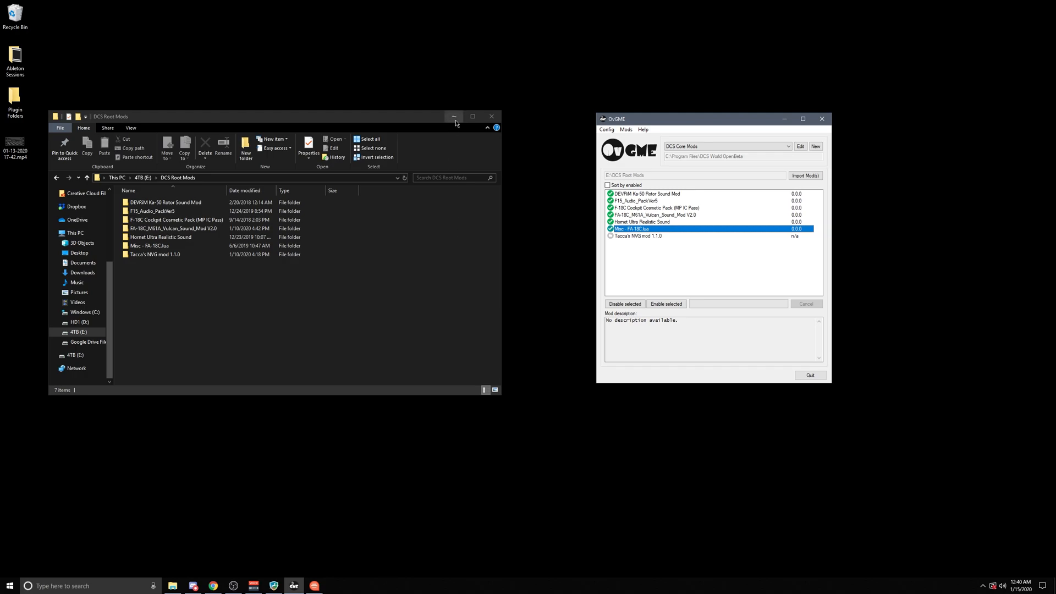
pyautogui.click(454, 116)
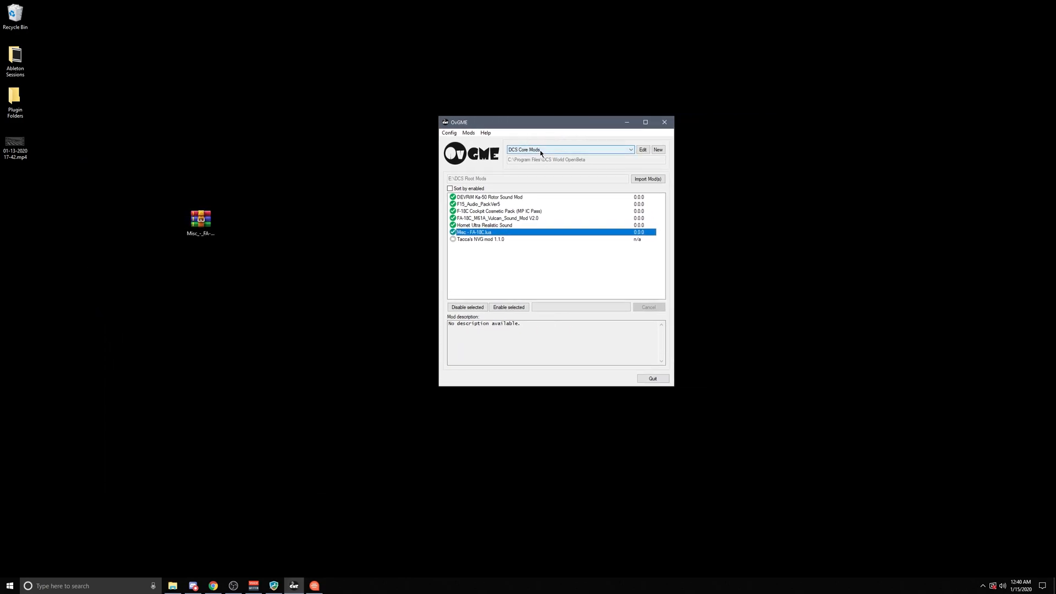
# Step: Review the DCS Core Mods settings with E:\DCS Root Mods as mods folder and cancel without changes
pyautogui.click(629, 149)
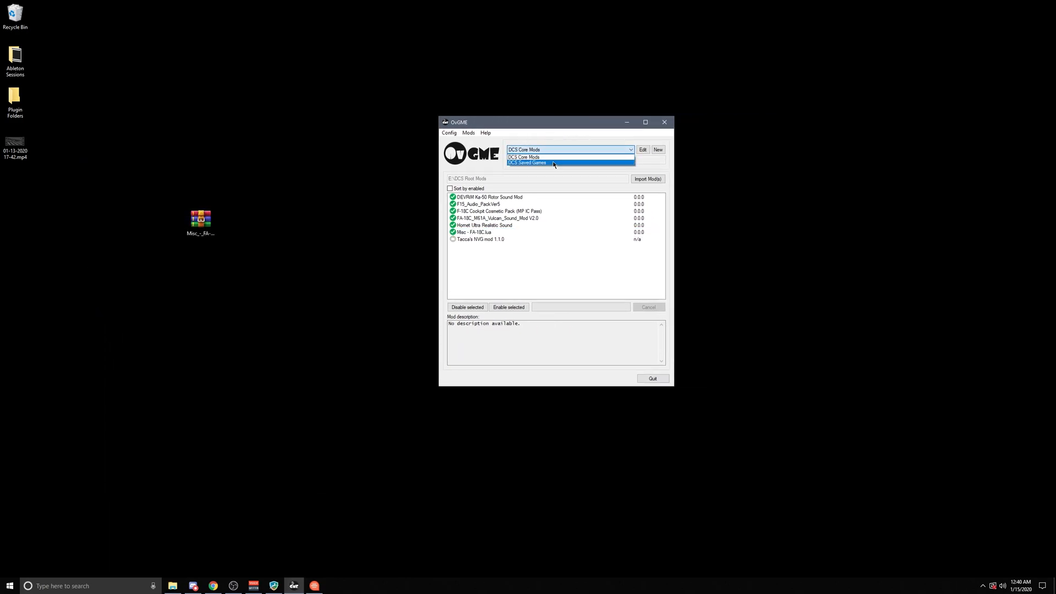
pyautogui.click(525, 157)
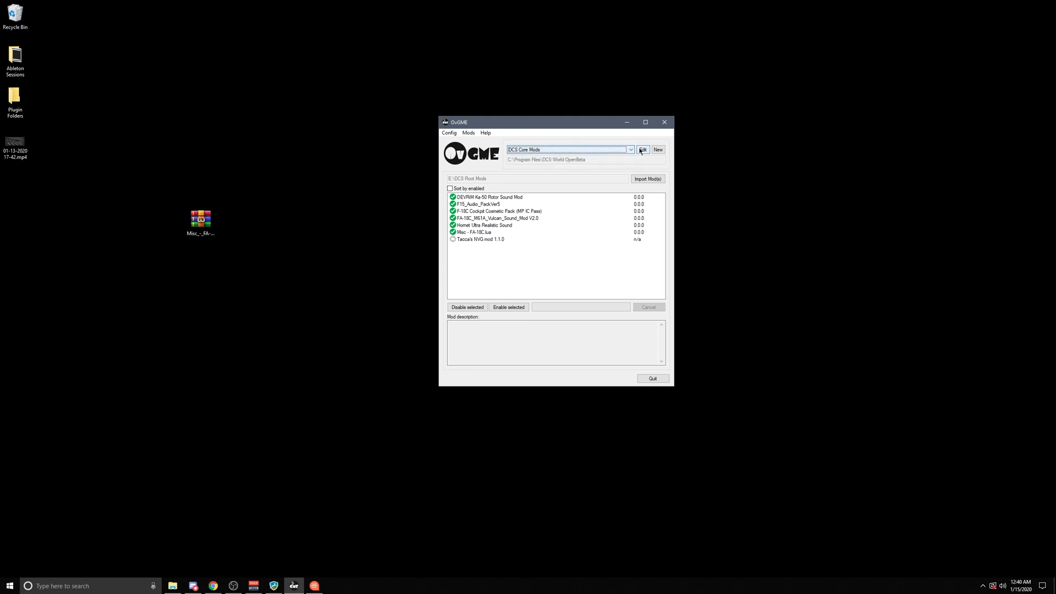
pyautogui.click(643, 150)
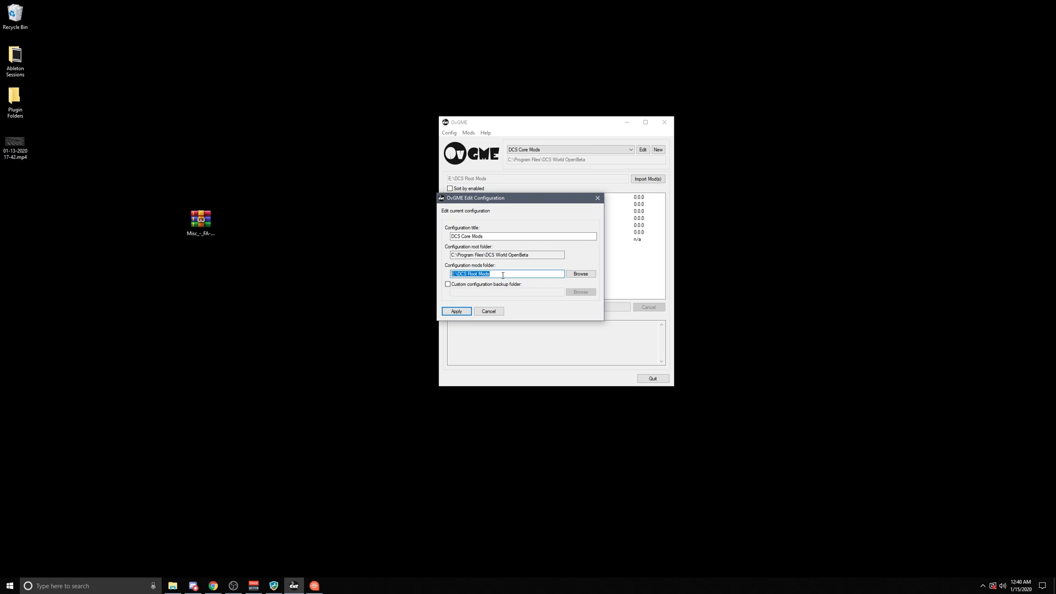
pyautogui.moveTo(507, 323)
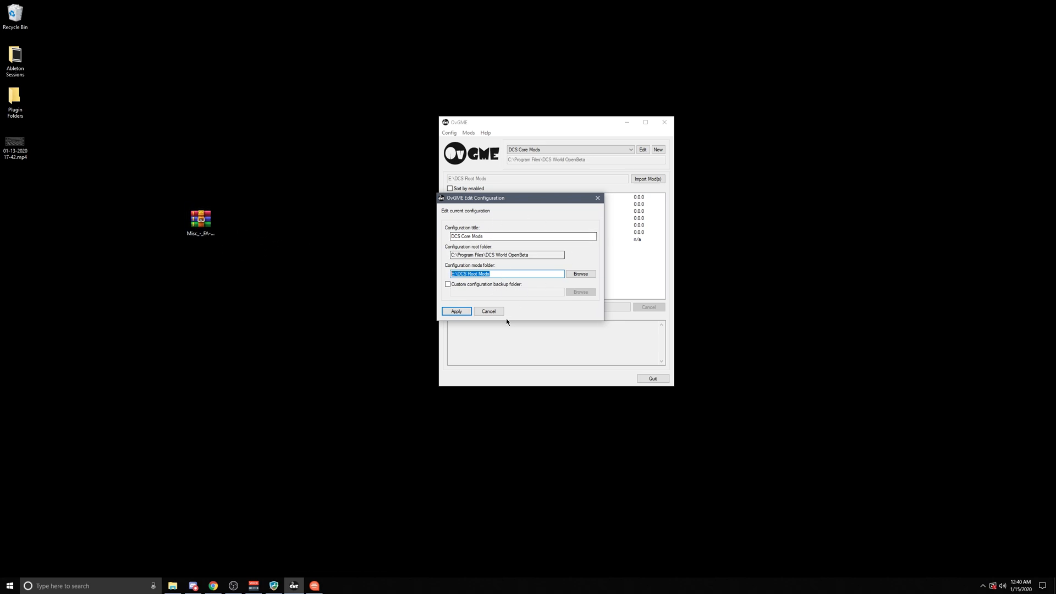
pyautogui.click(457, 311)
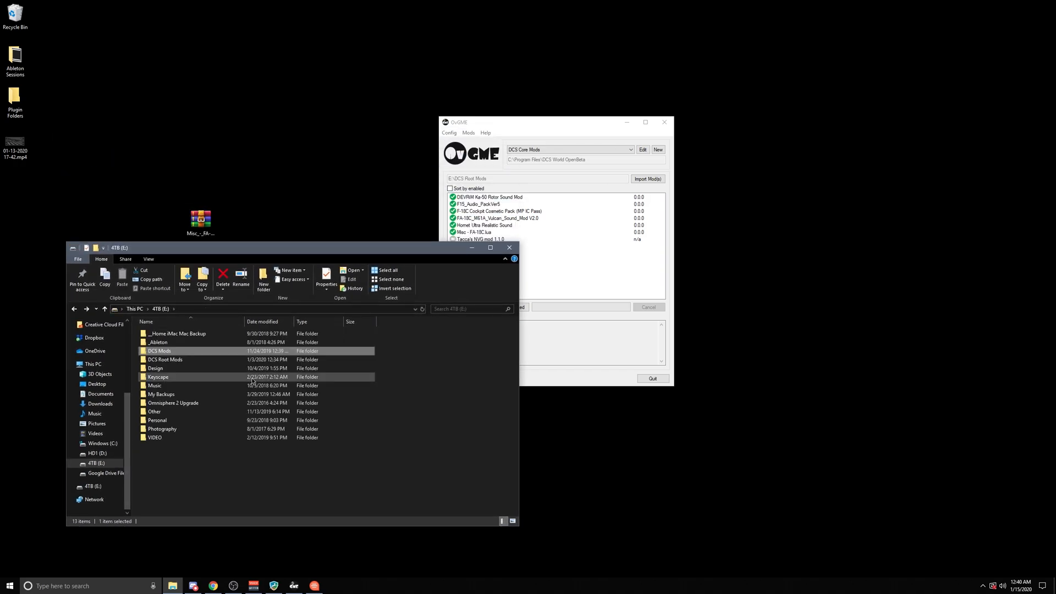
# Step: Browse DCS Root Mods, looking inside Hornet Ultra Realistic Sound and another mod folder, then return
pyautogui.doubleClick(165, 359)
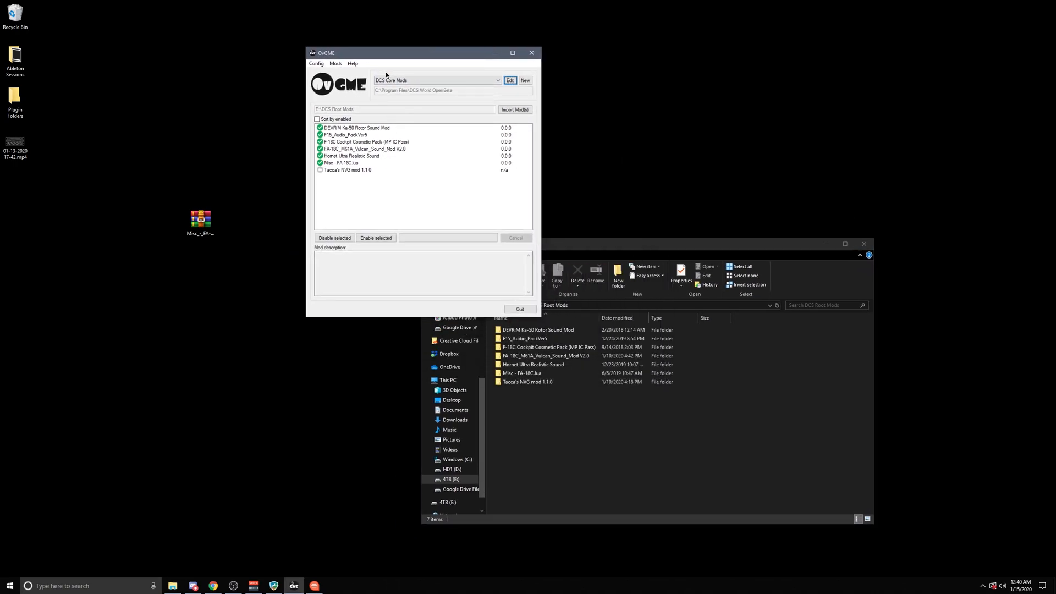
pyautogui.moveTo(355, 211)
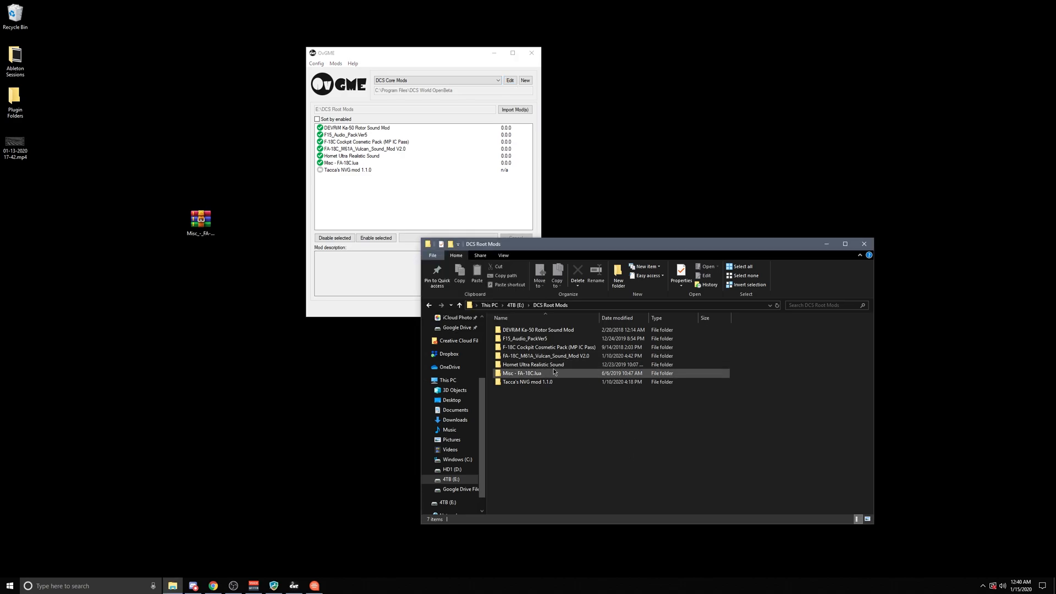
pyautogui.doubleClick(534, 364)
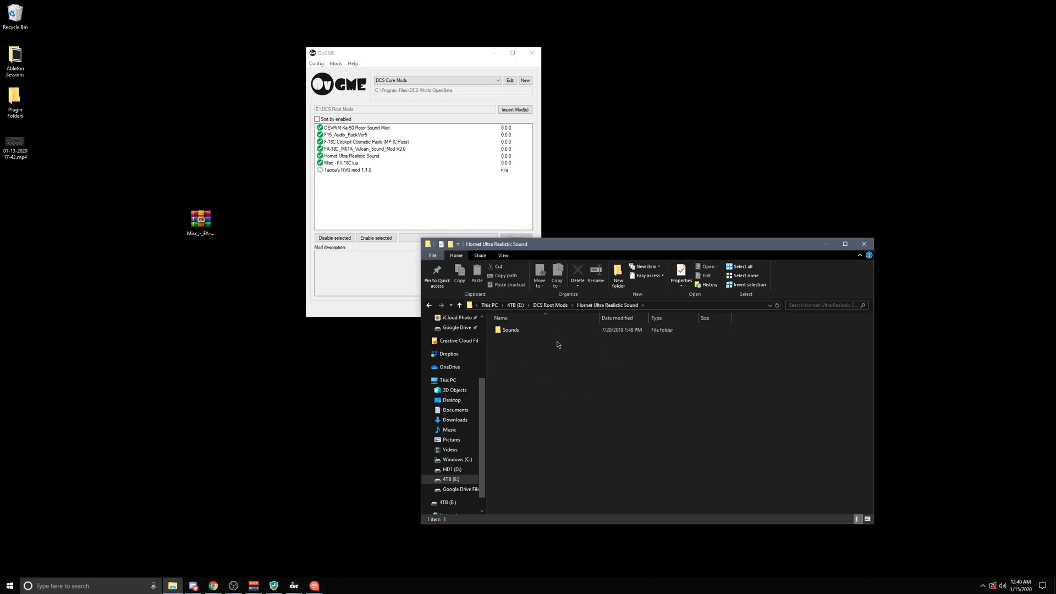
pyautogui.click(460, 305)
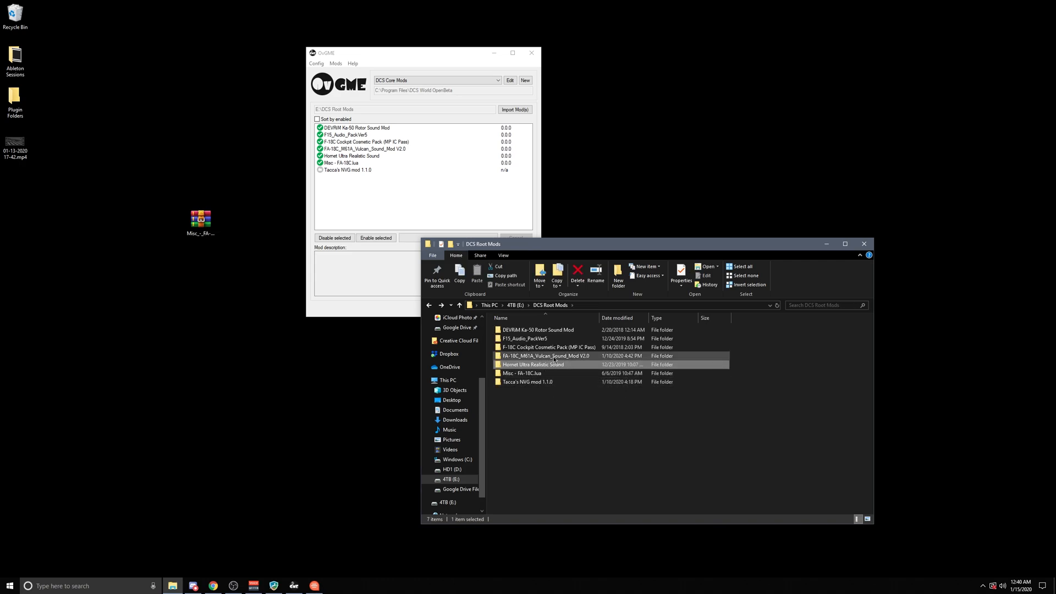
pyautogui.doubleClick(526, 338)
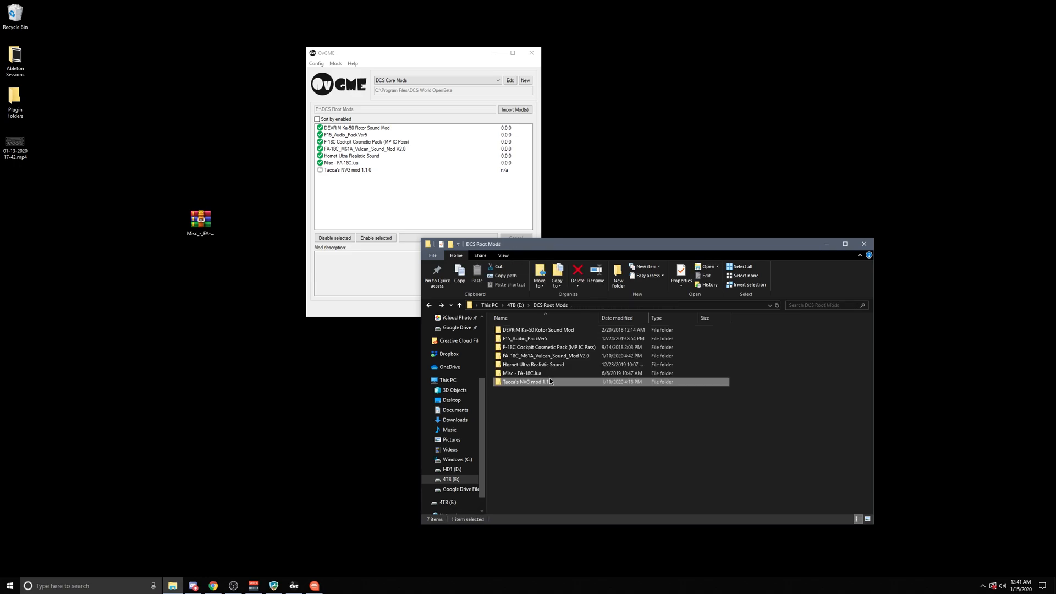
pyautogui.click(521, 373)
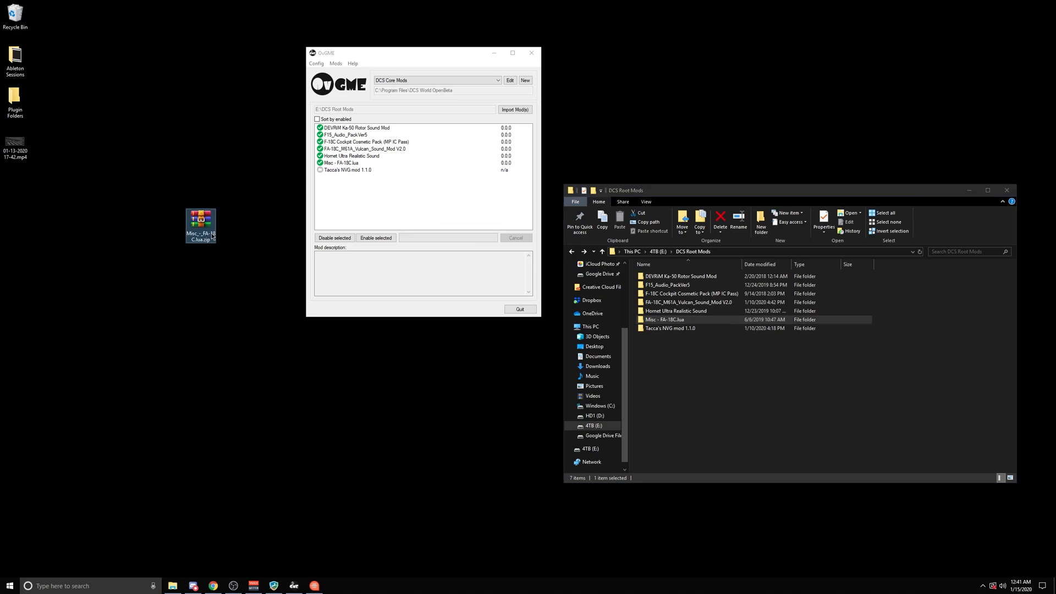
# Step: Extract the zip to the desktop and go into the extracted folder's inner Misc - FA-18C.lua folder
pyautogui.rightClick(201, 226)
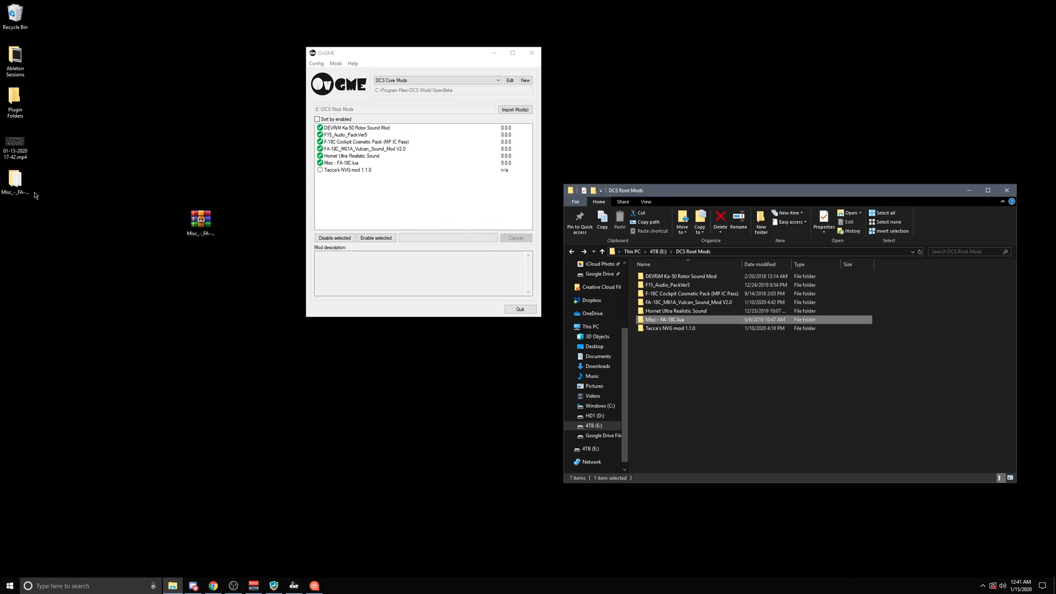
pyautogui.doubleClick(662, 319)
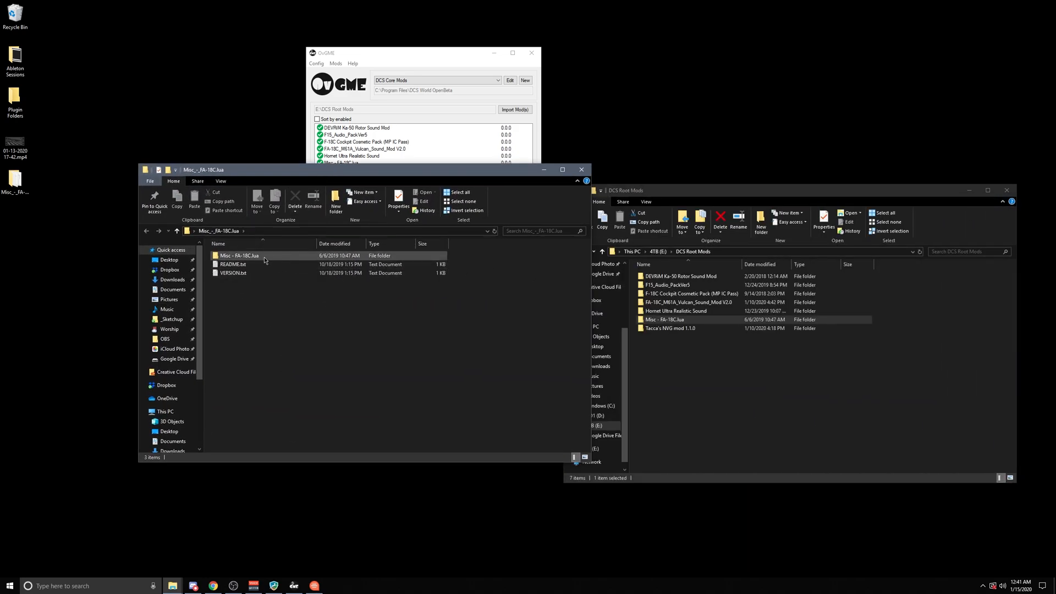
pyautogui.moveTo(240, 255)
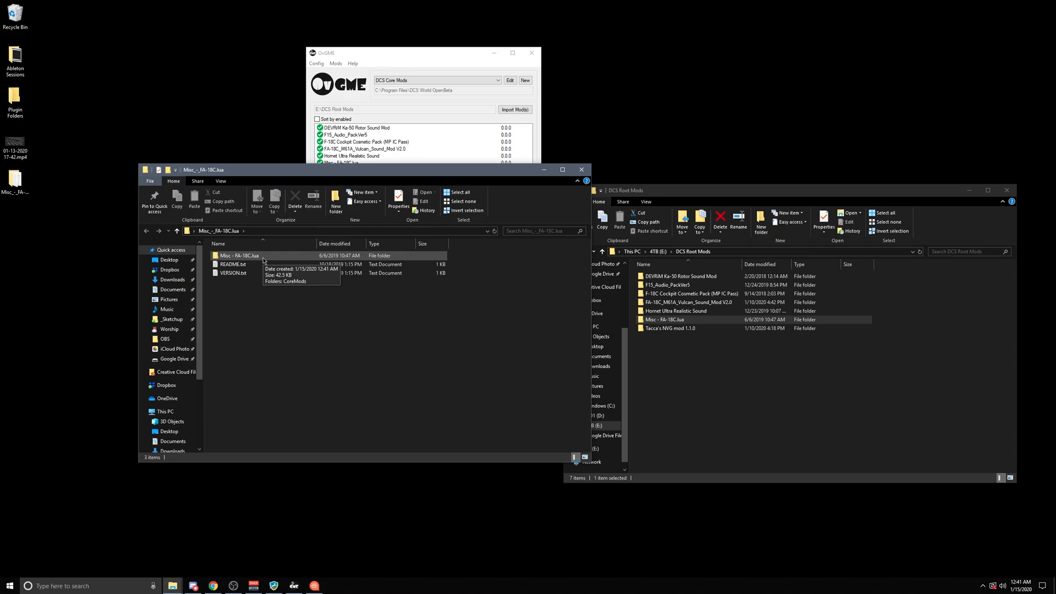
pyautogui.moveTo(275, 258)
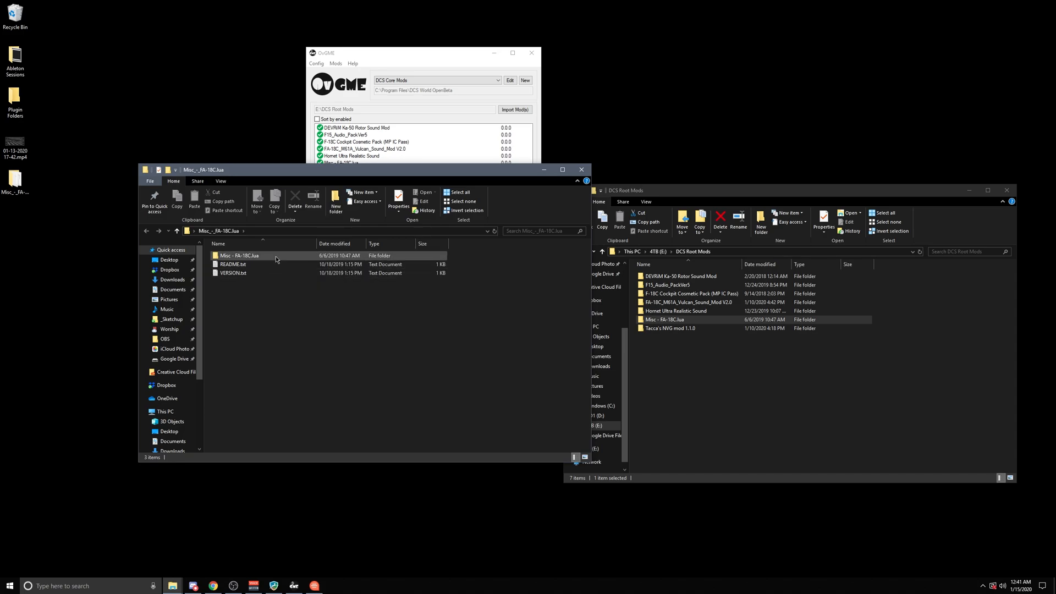
pyautogui.doubleClick(240, 255)
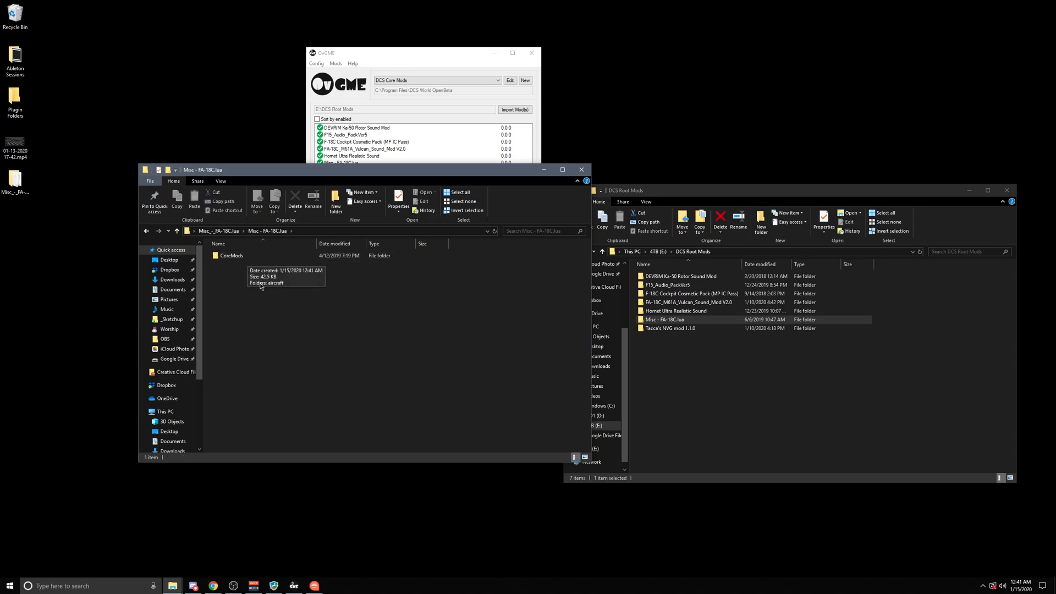
pyautogui.moveTo(286, 296)
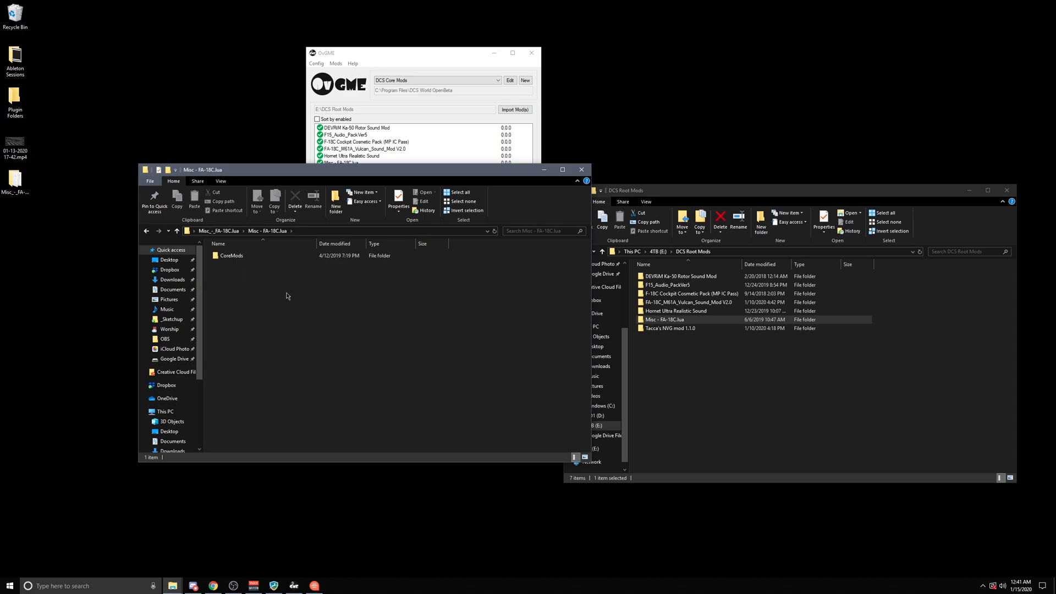
pyautogui.moveTo(282, 291)
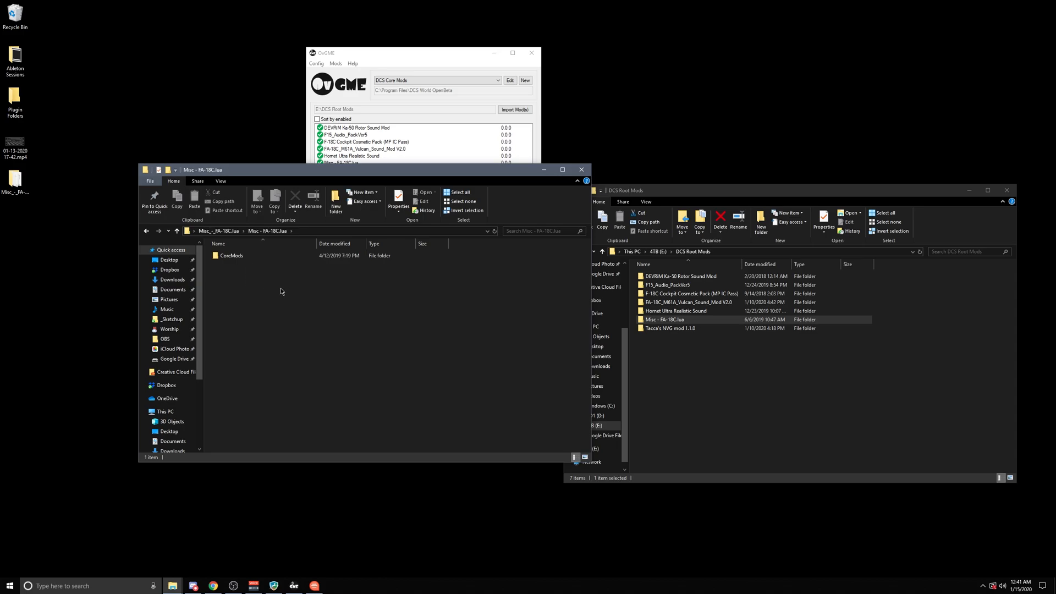
pyautogui.moveTo(274, 311)
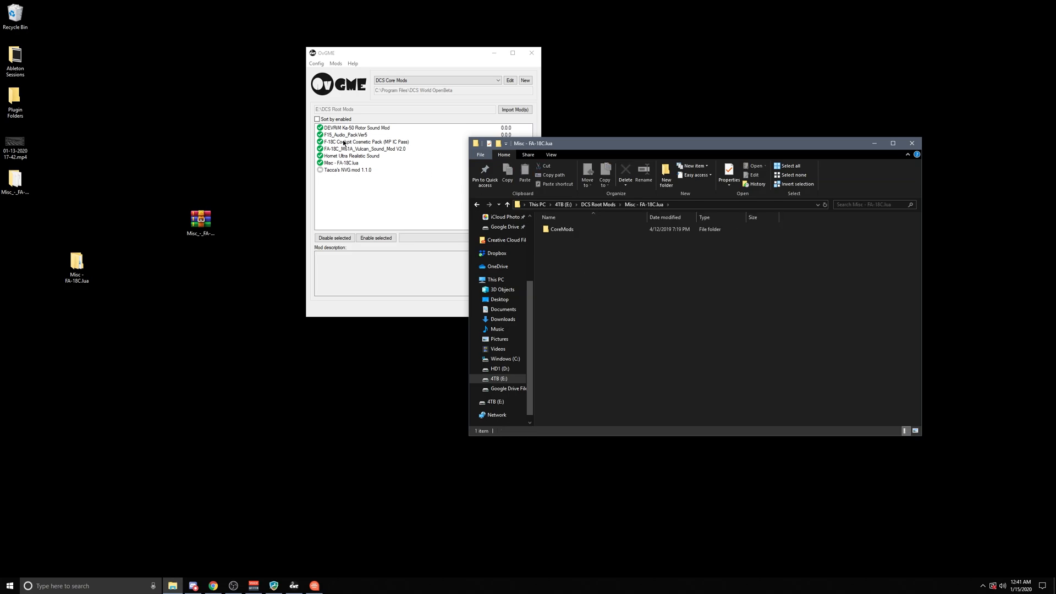
# Step: Enable Misc - FA-18C.lua in the DCS Core Mods list and close the File Explorer window
pyautogui.click(562, 229)
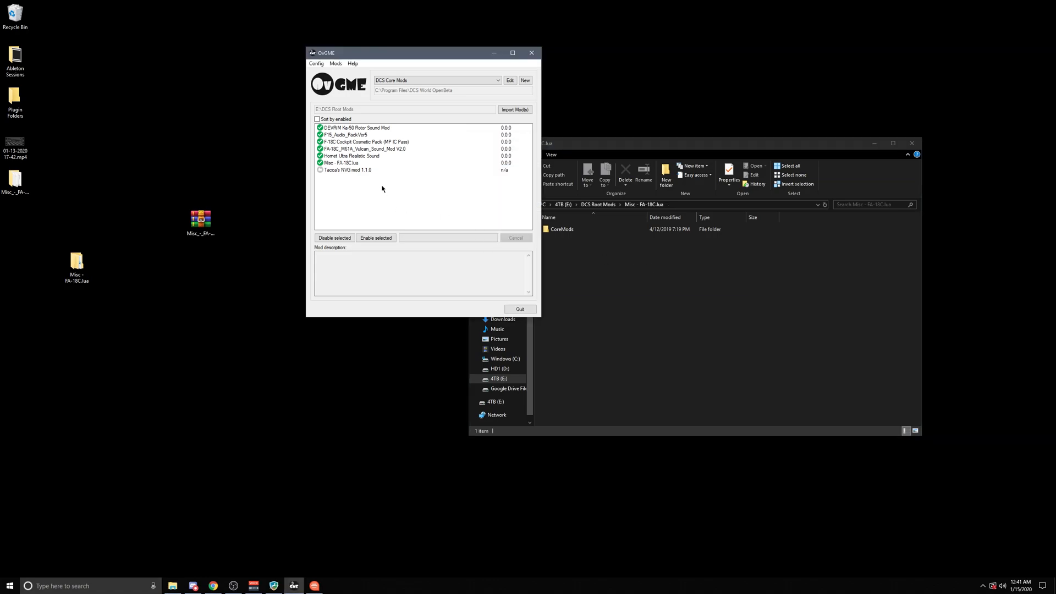
pyautogui.click(350, 163)
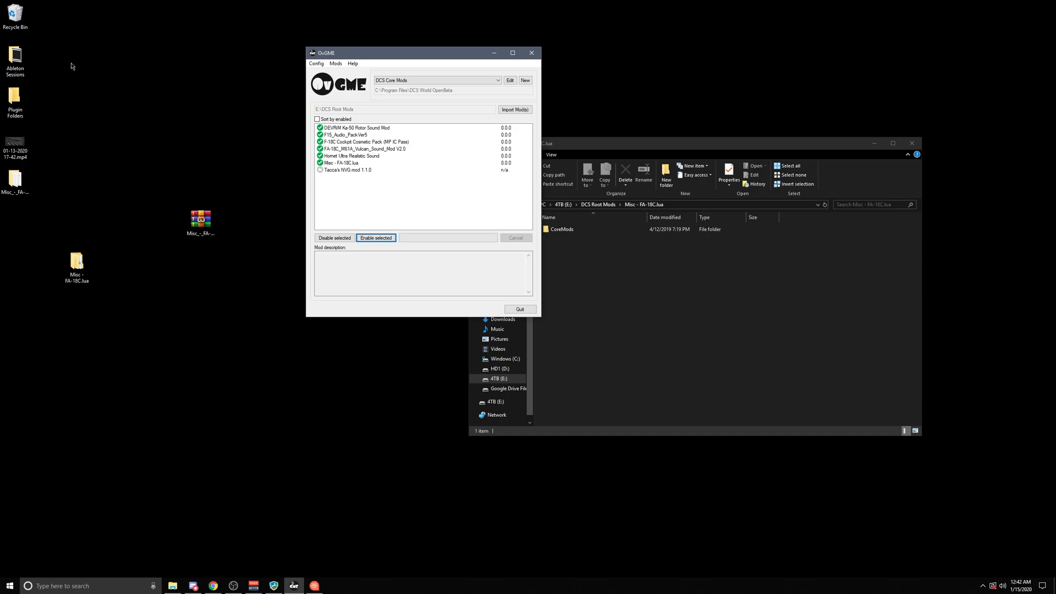
pyautogui.moveTo(199, 99)
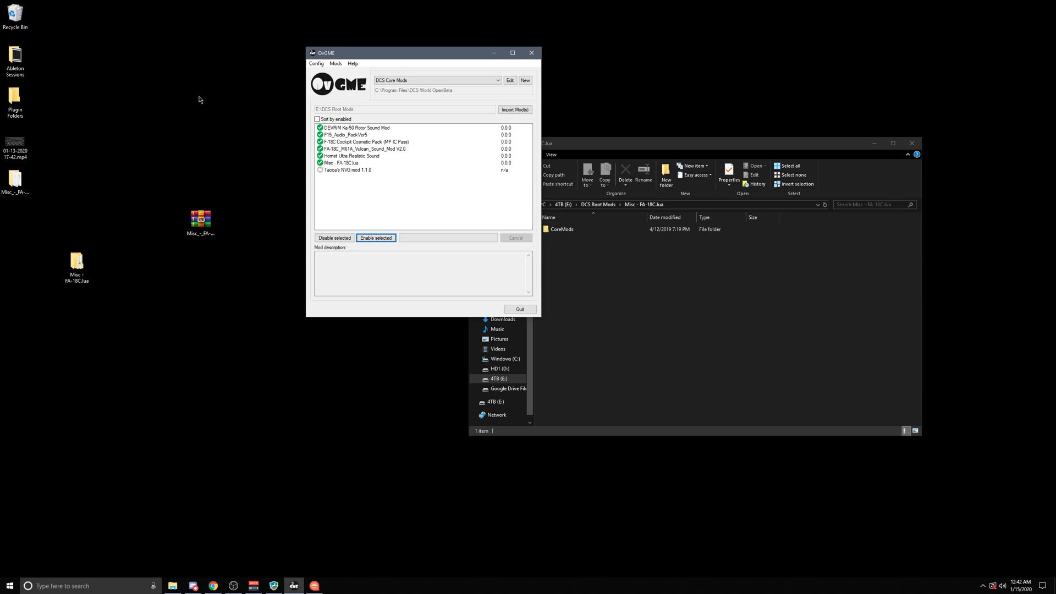
pyautogui.moveTo(343, 170)
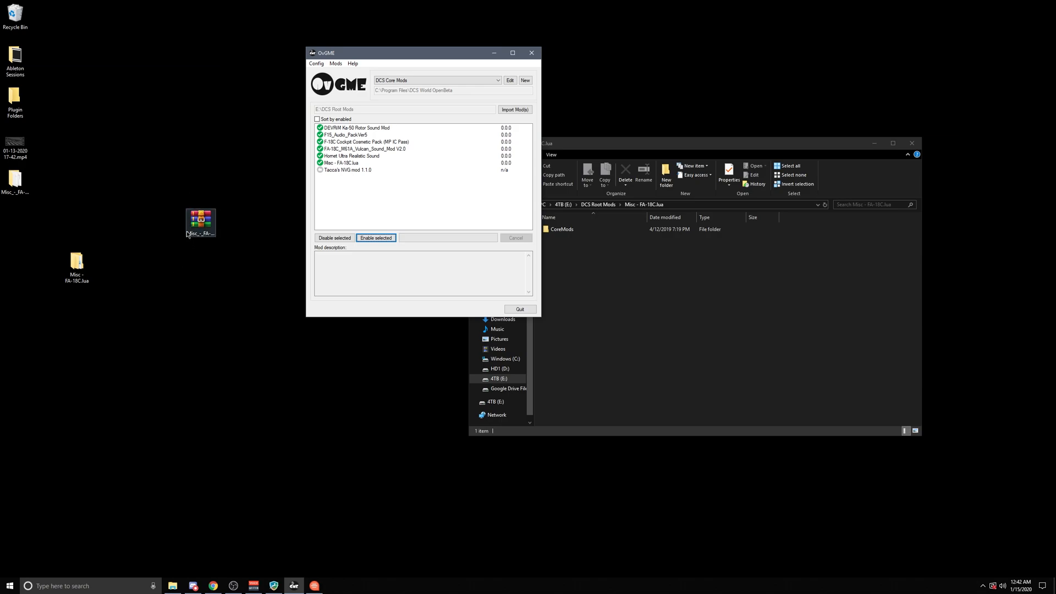
pyautogui.click(340, 162)
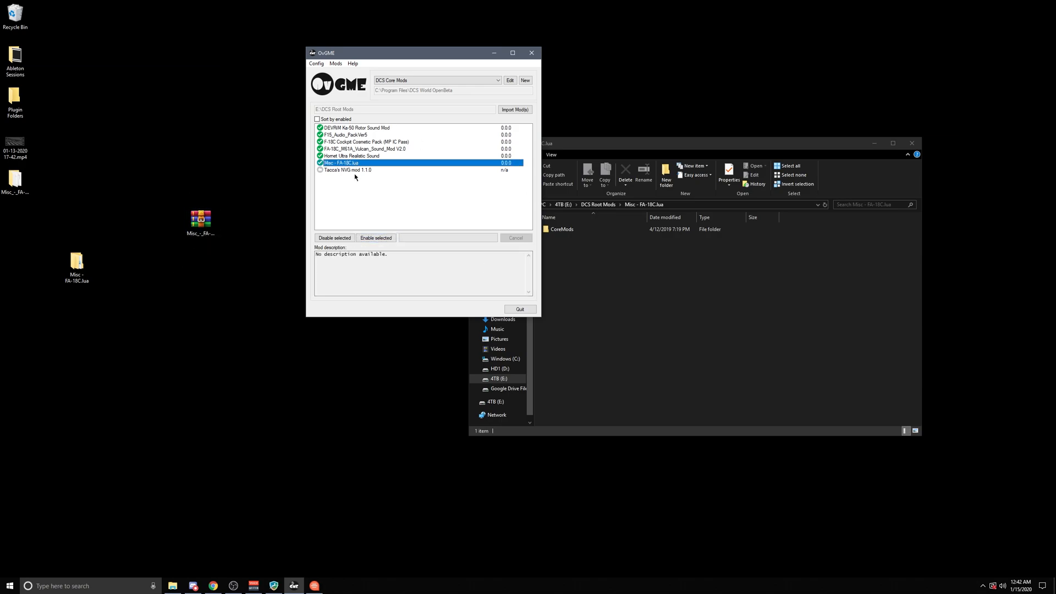
pyautogui.moveTo(394, 216)
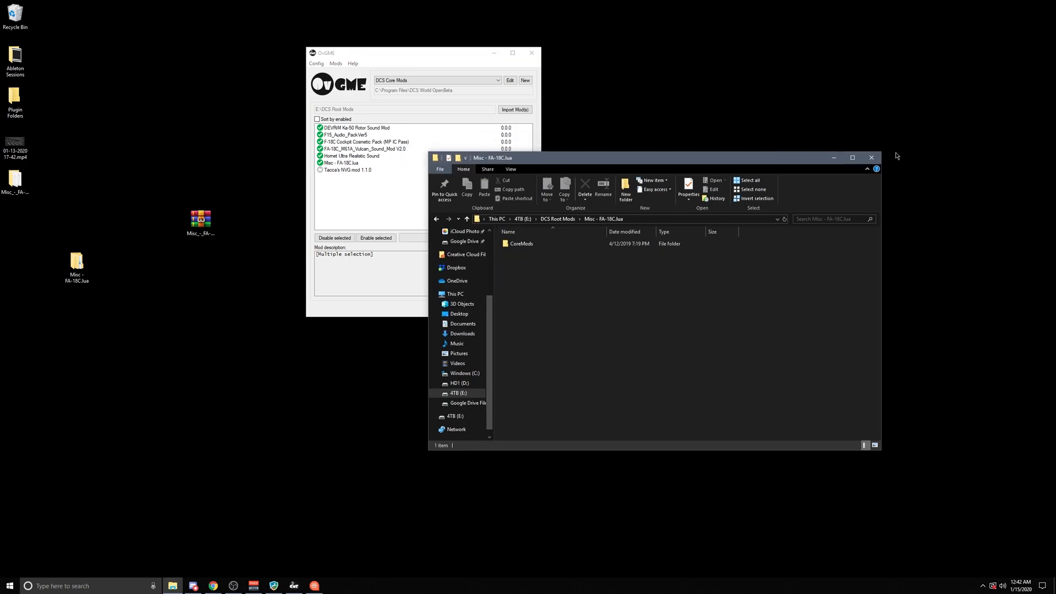
pyautogui.click(872, 157)
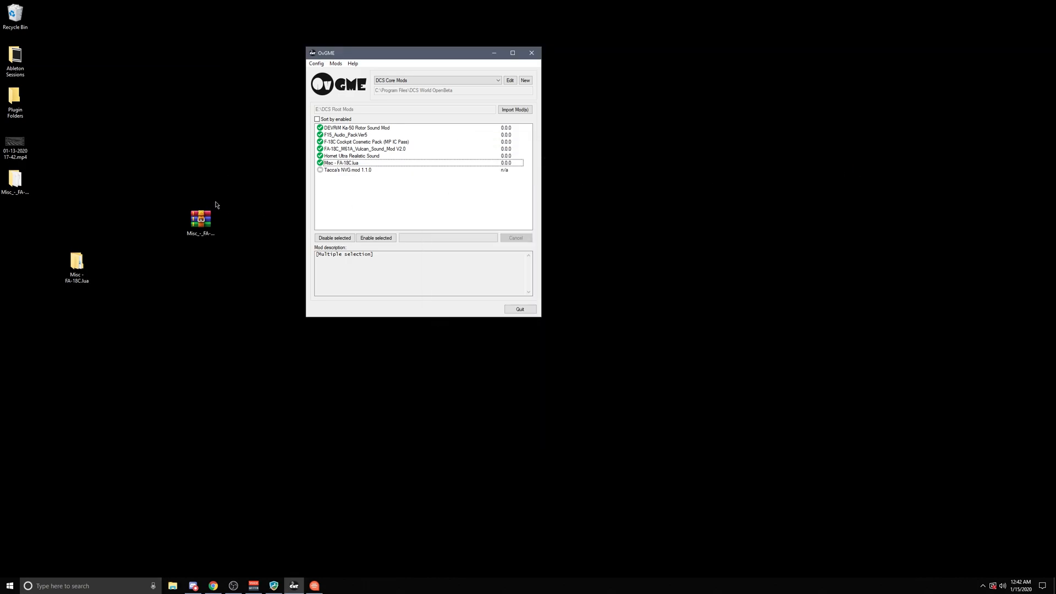
pyautogui.moveTo(435, 214)
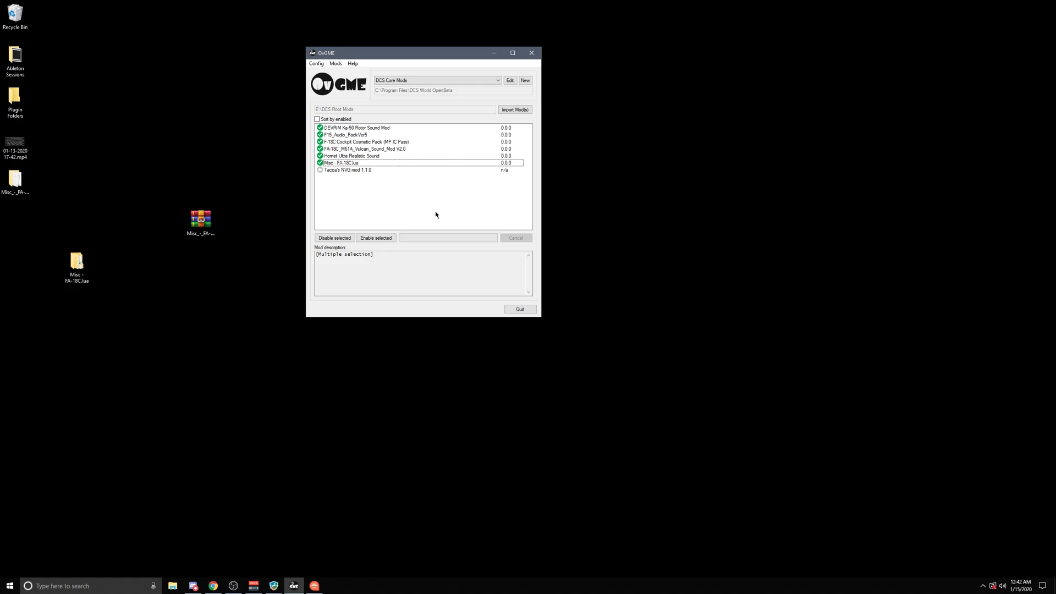